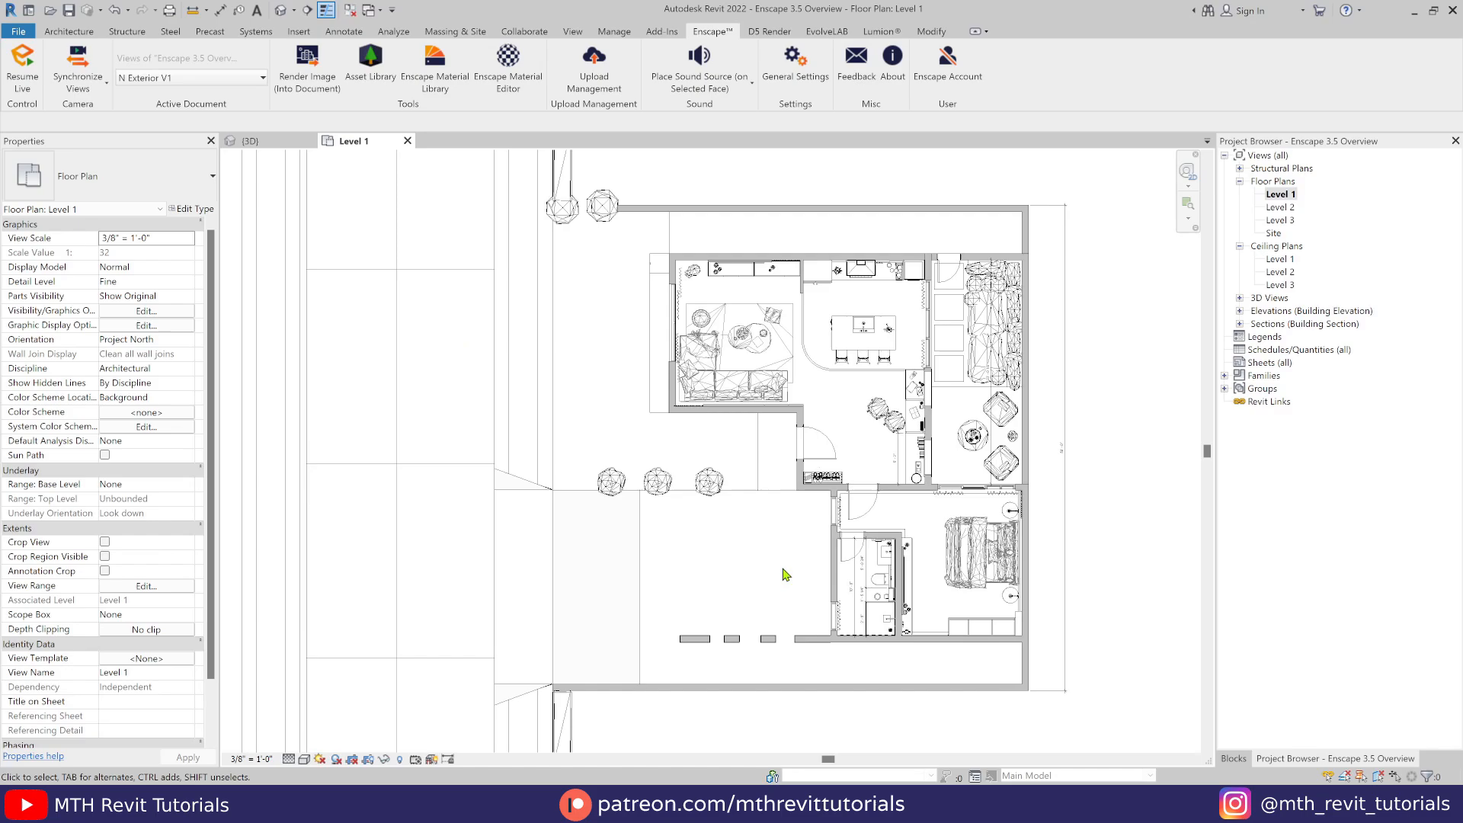
mouse_move(463, 177)
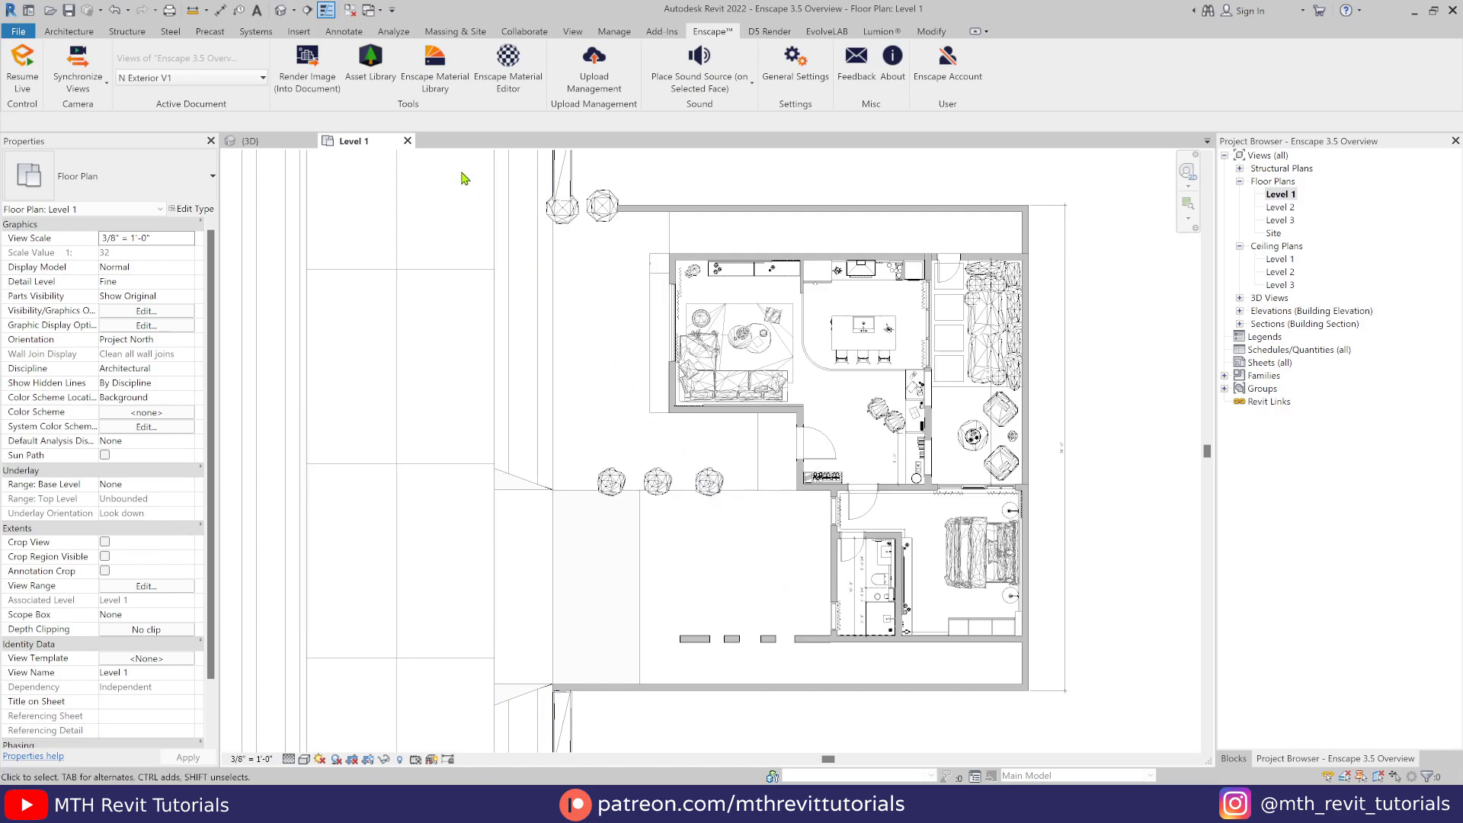
Step: Open the Enscape Asset Library over the Level 1 plan, listing all 3735 assets
click(370, 65)
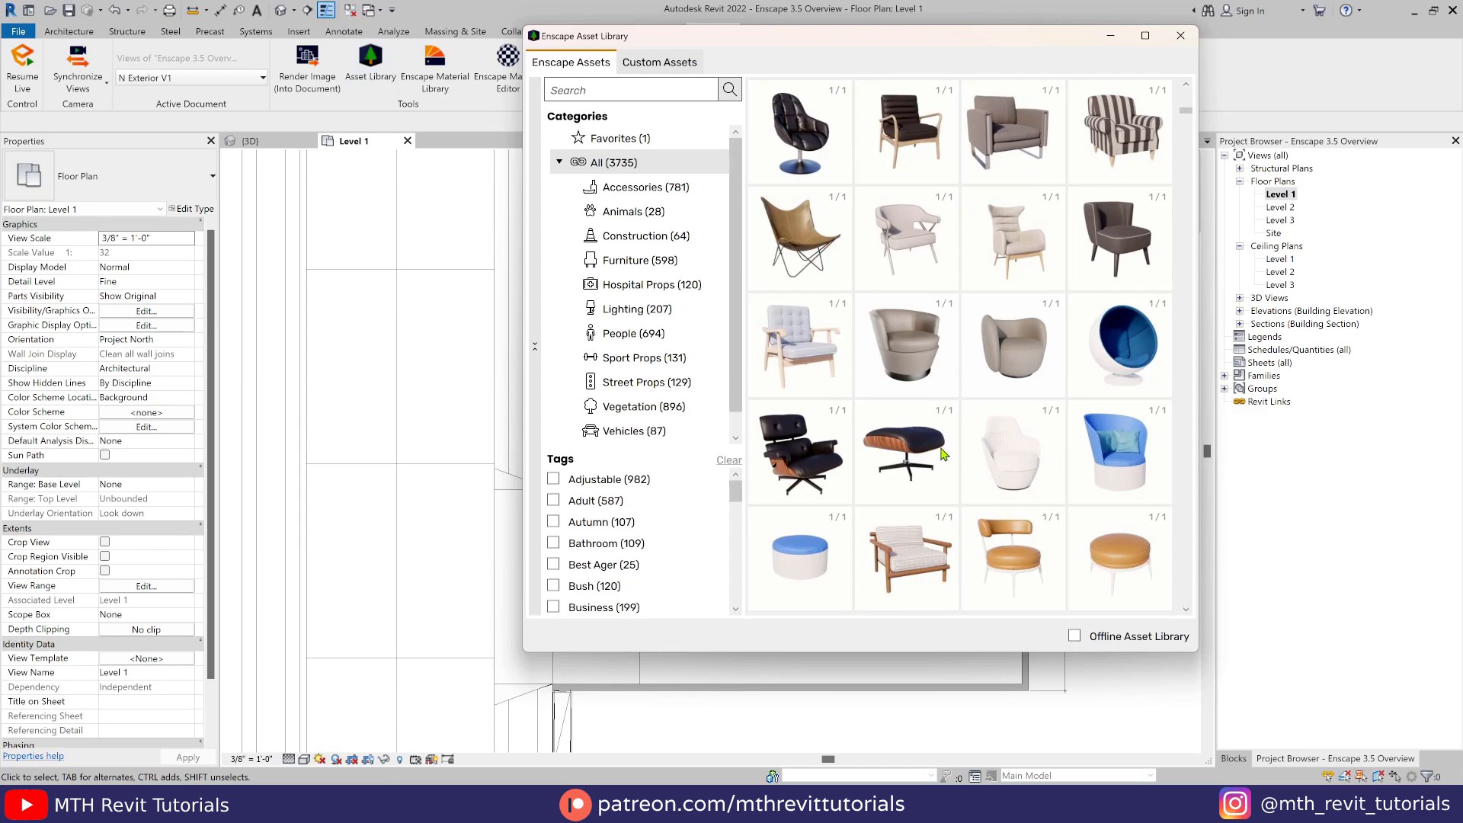
mouse_move(925, 291)
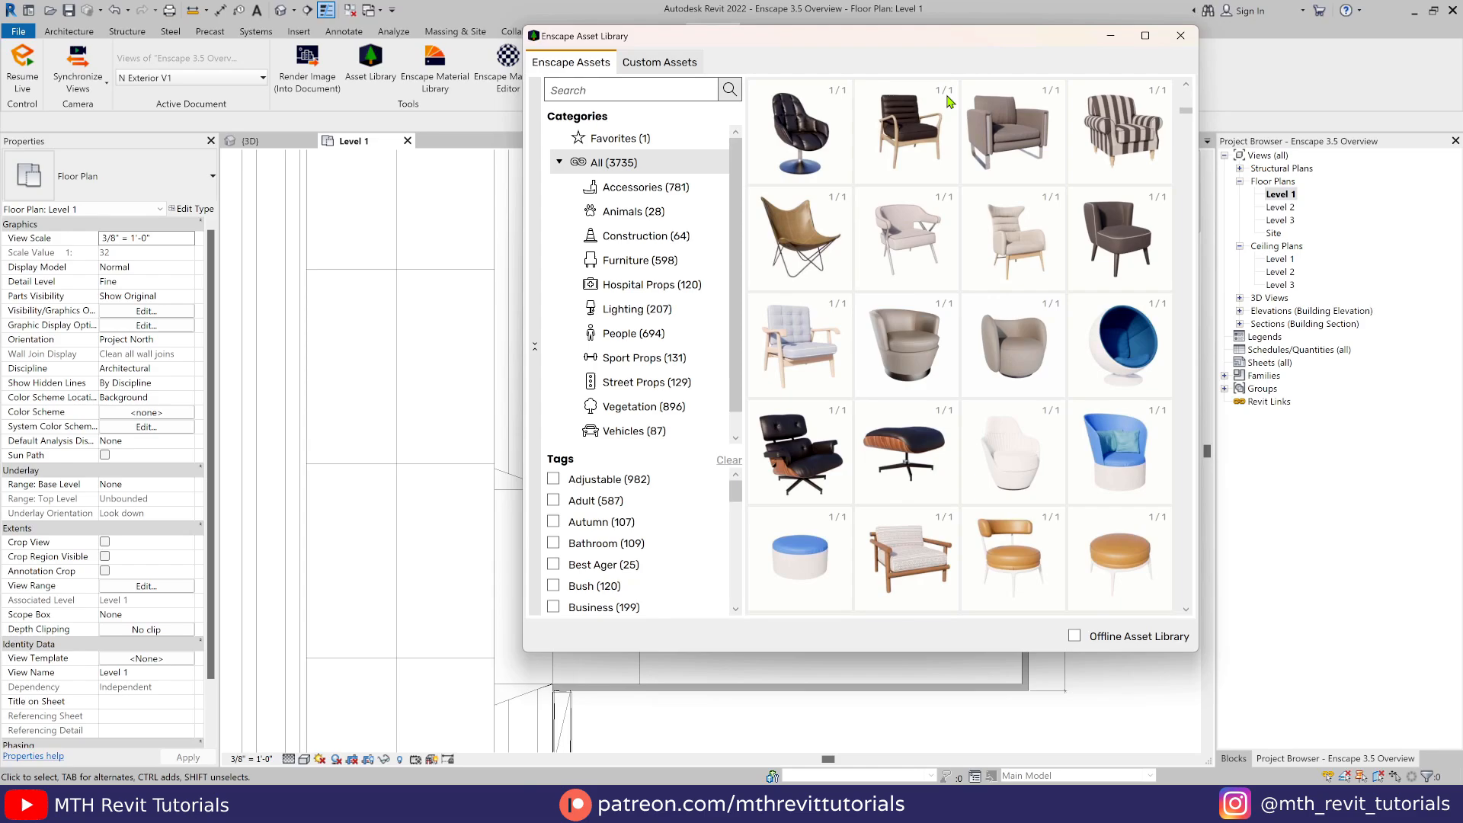
mouse_move(966, 168)
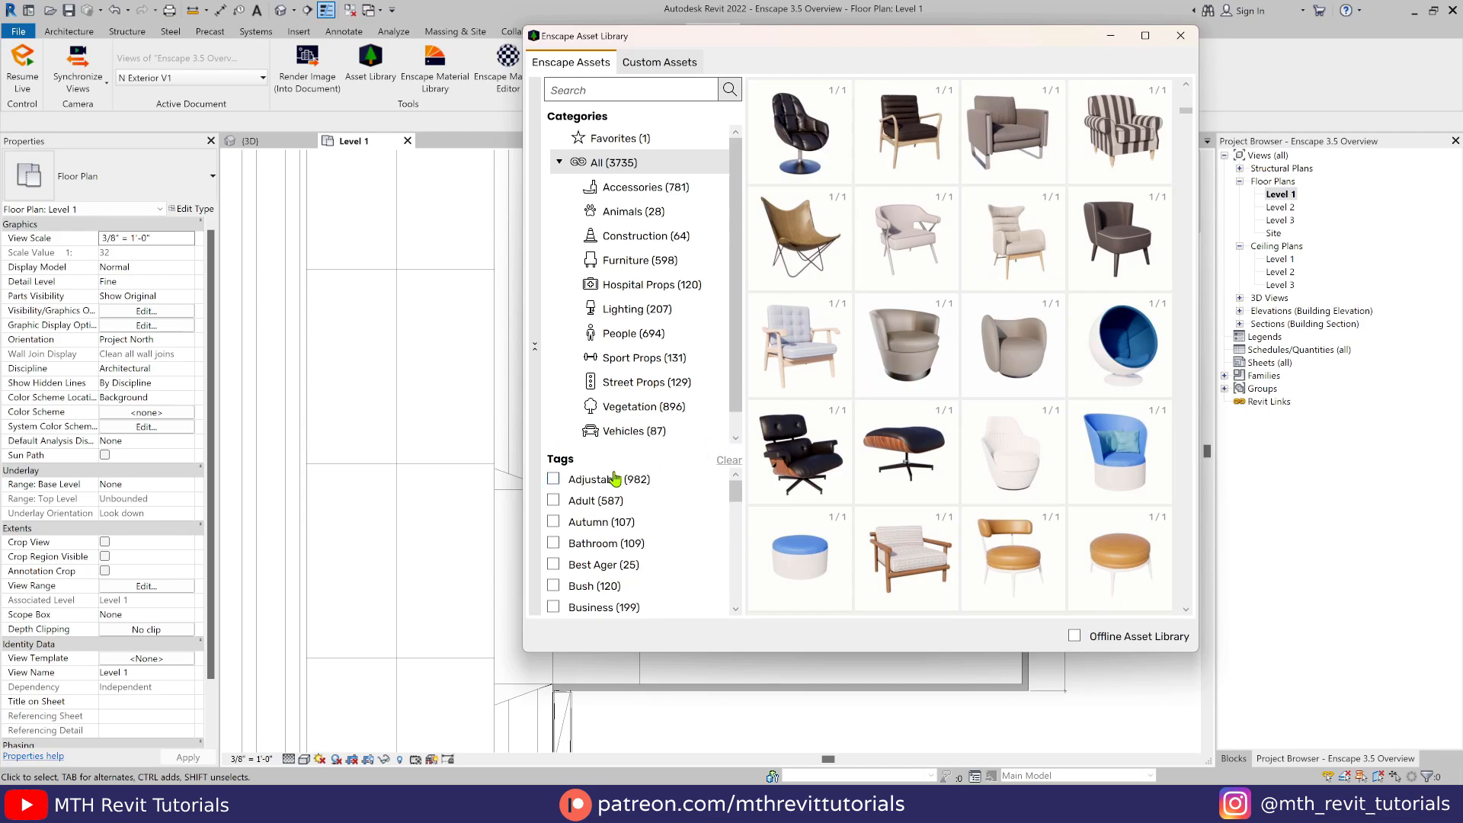
Step: Filter the library to Adjustable assets, scroll to vehicles, and pick the red Car 026
click(553, 479)
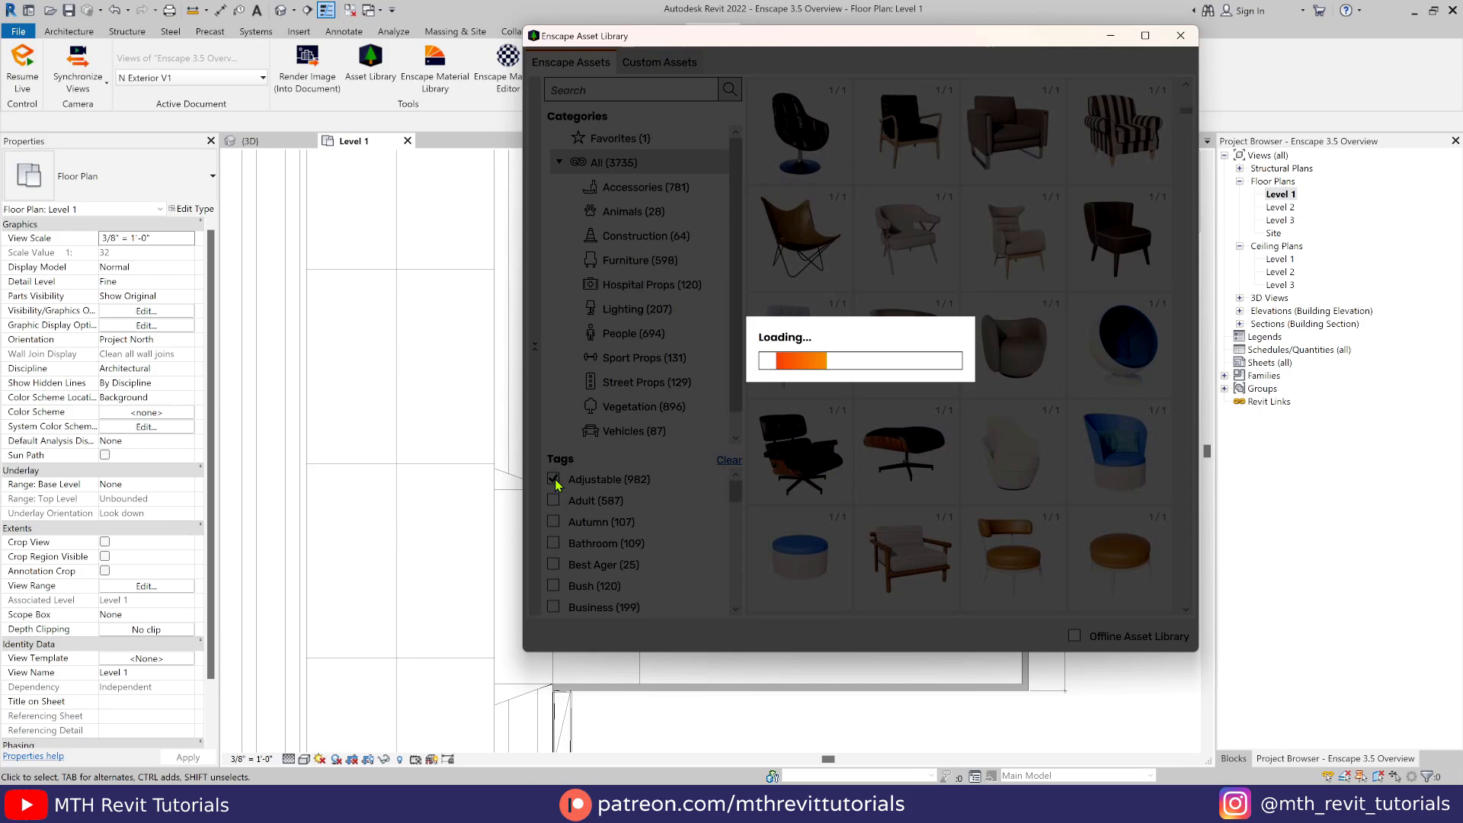
click(553, 479)
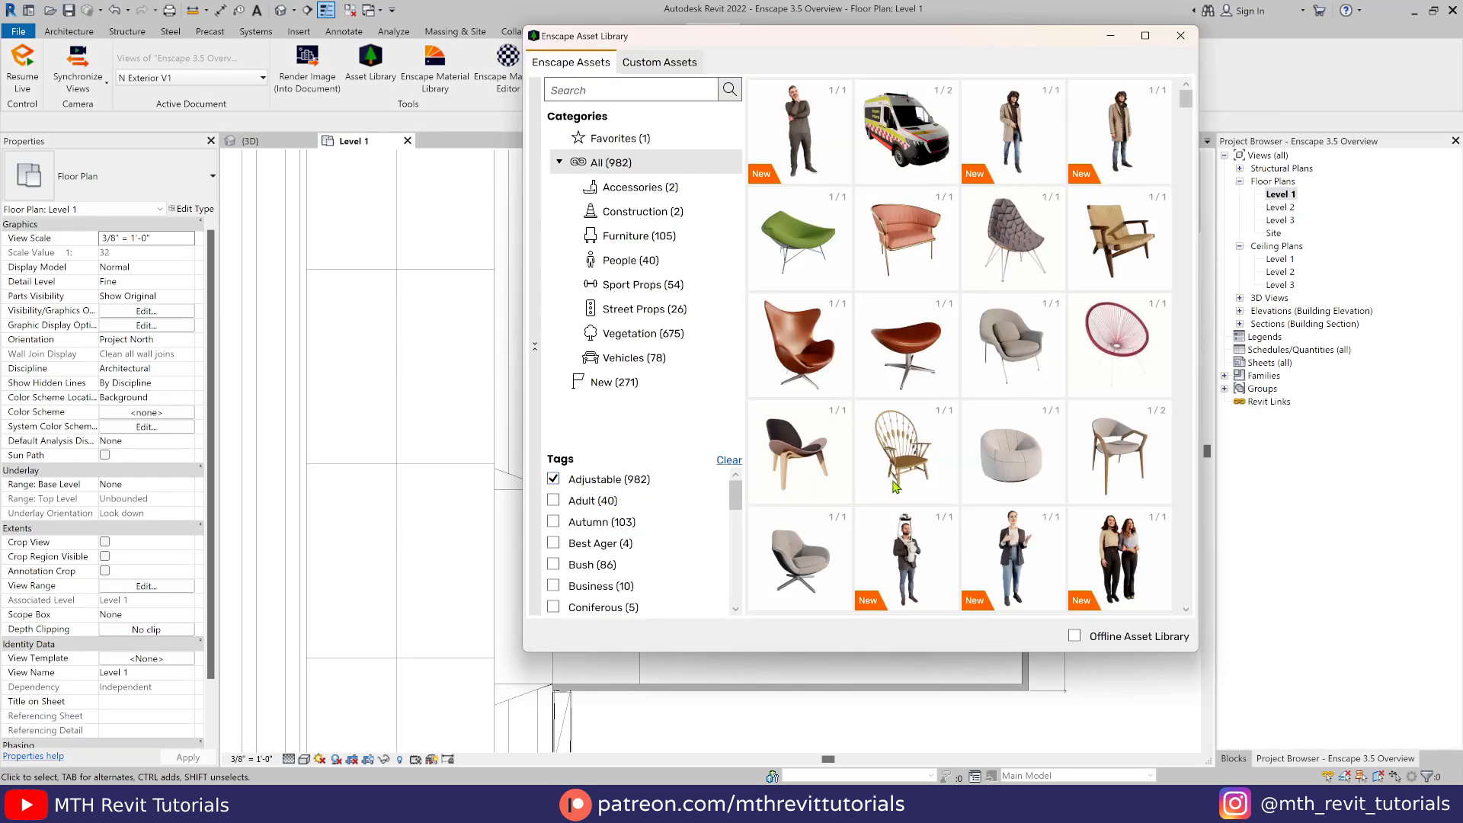
scroll(down, 3)
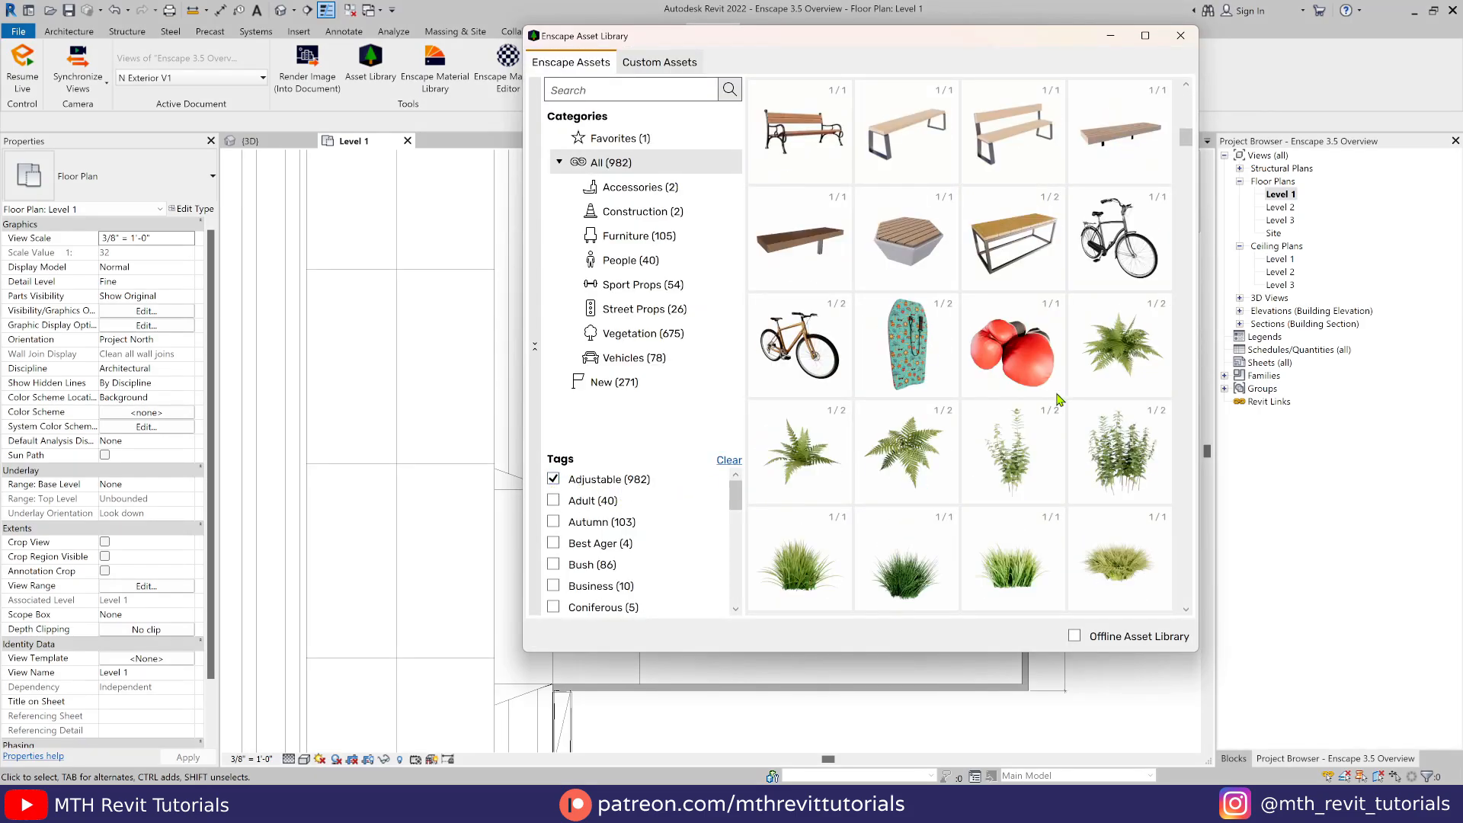
scroll(down, 3)
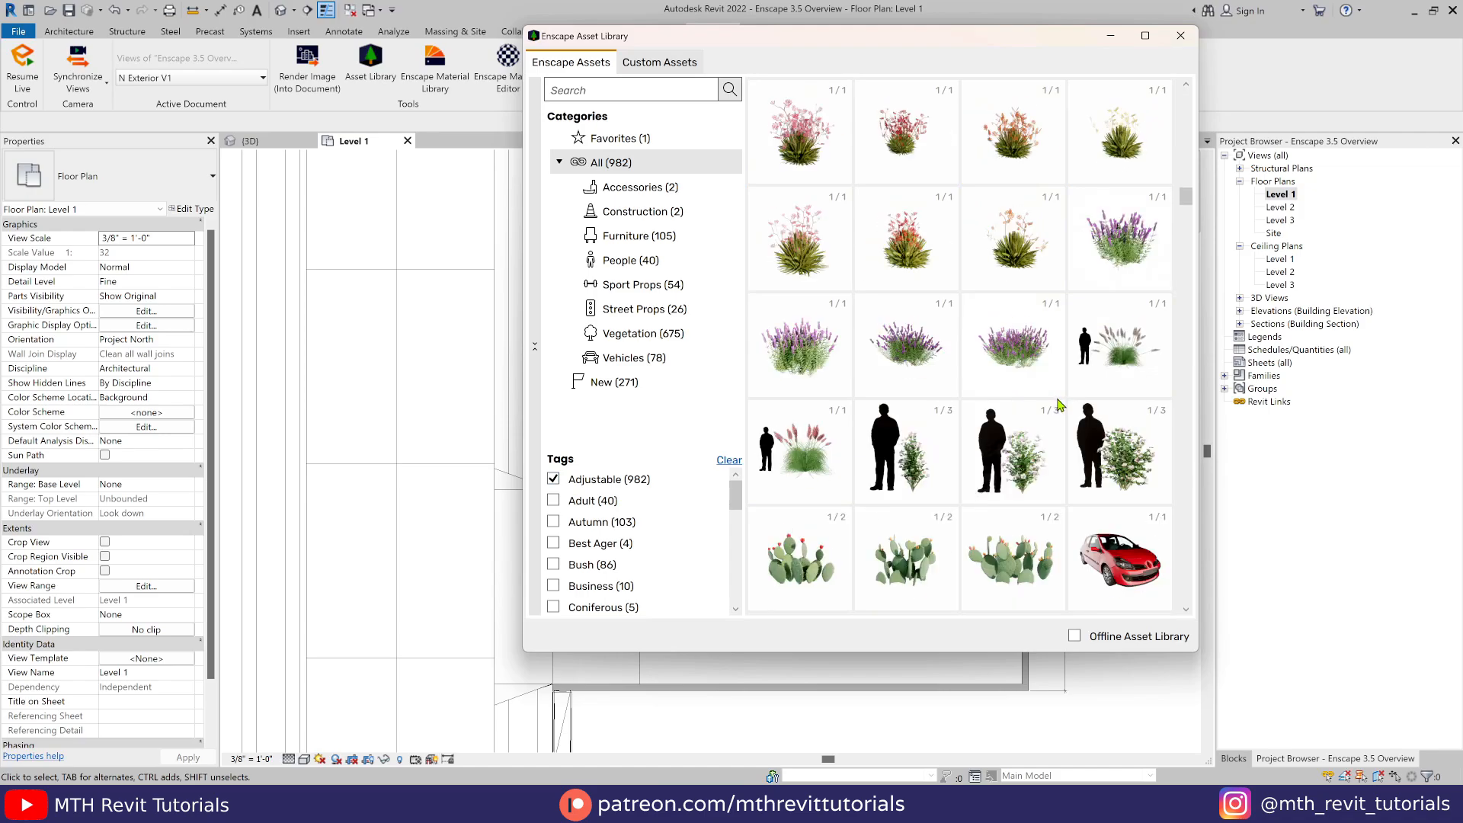
click(634, 357)
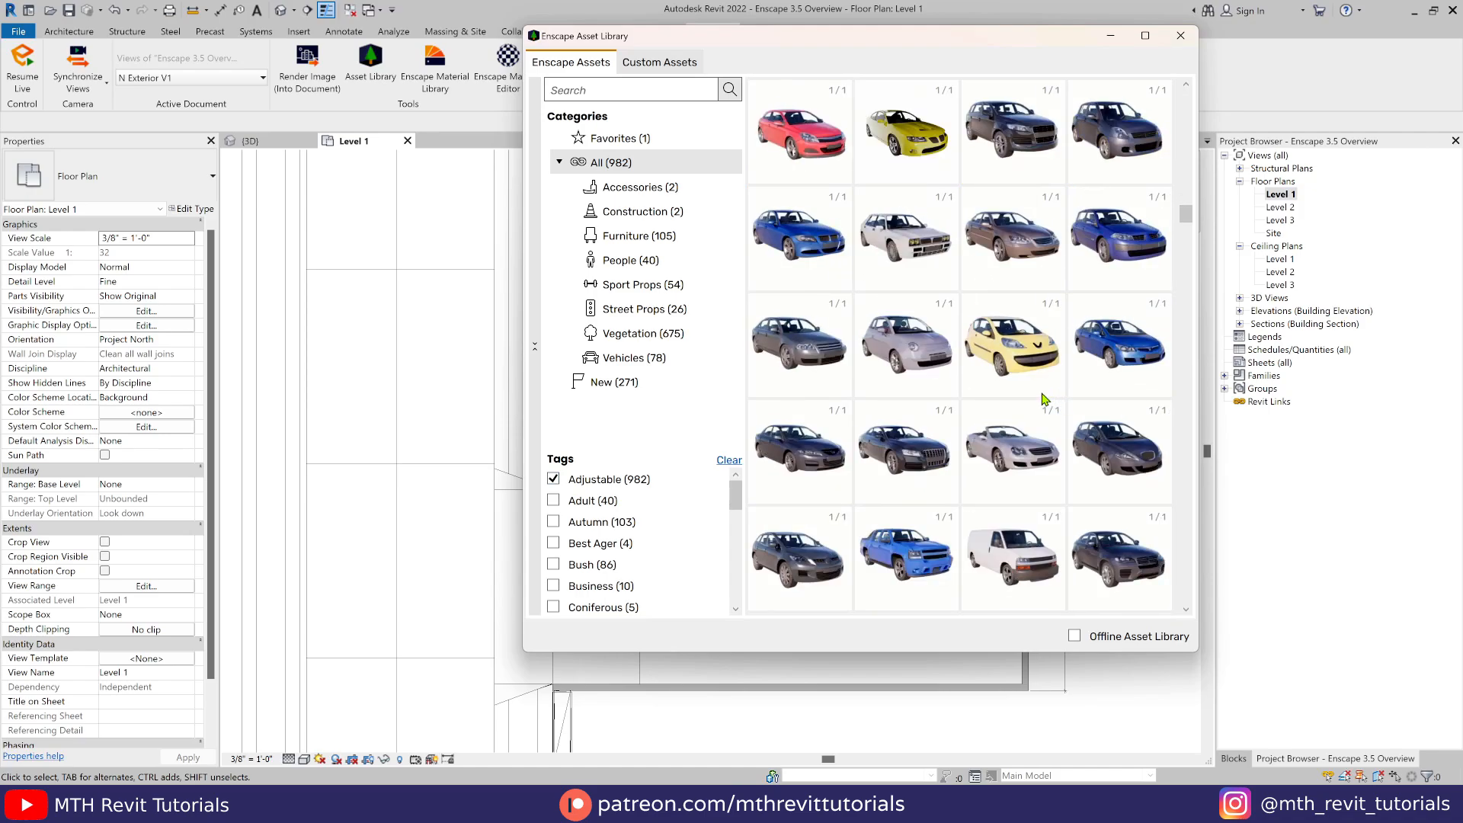
mouse_move(842, 212)
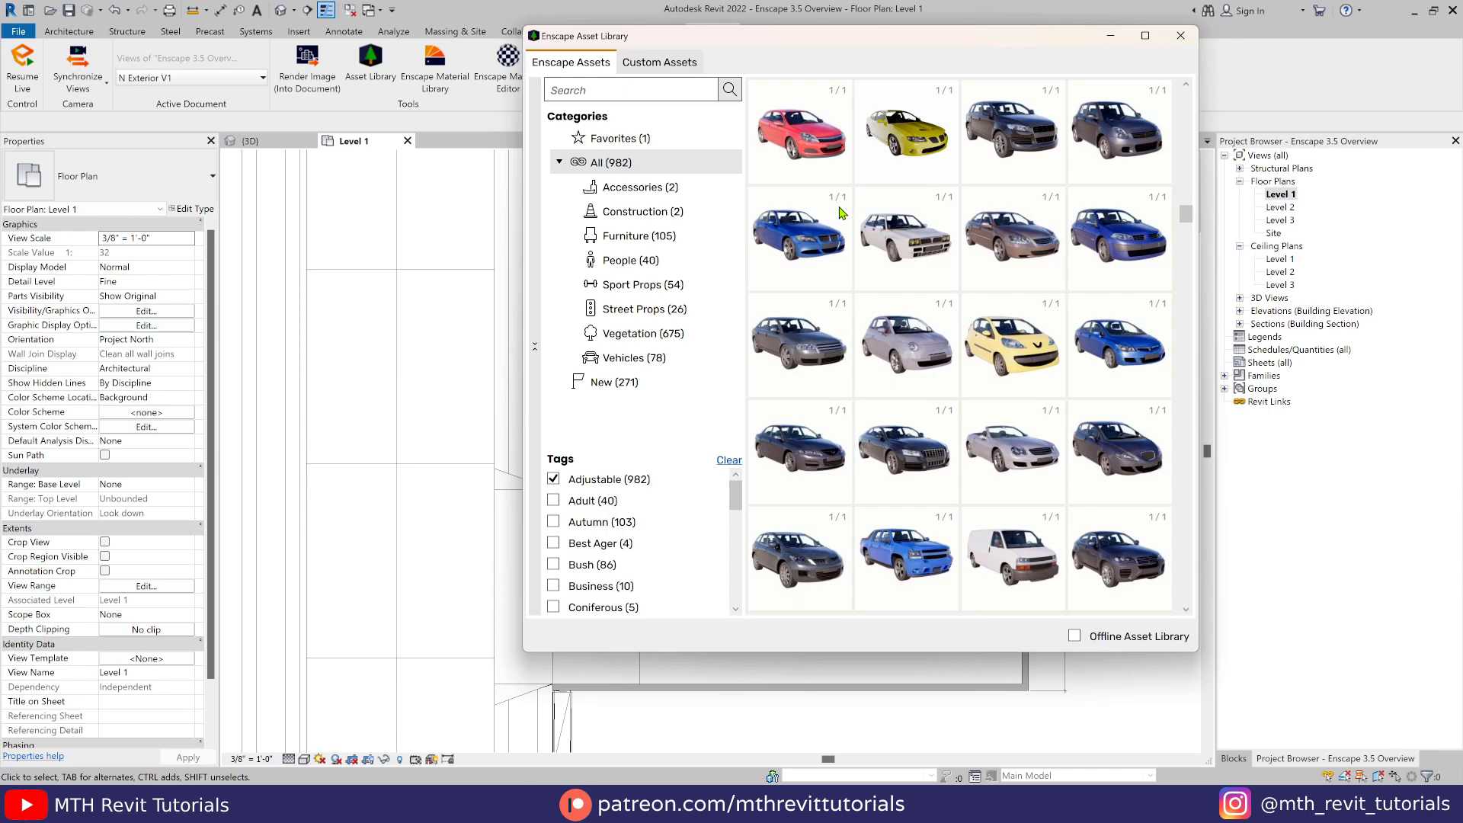
mouse_move(942, 215)
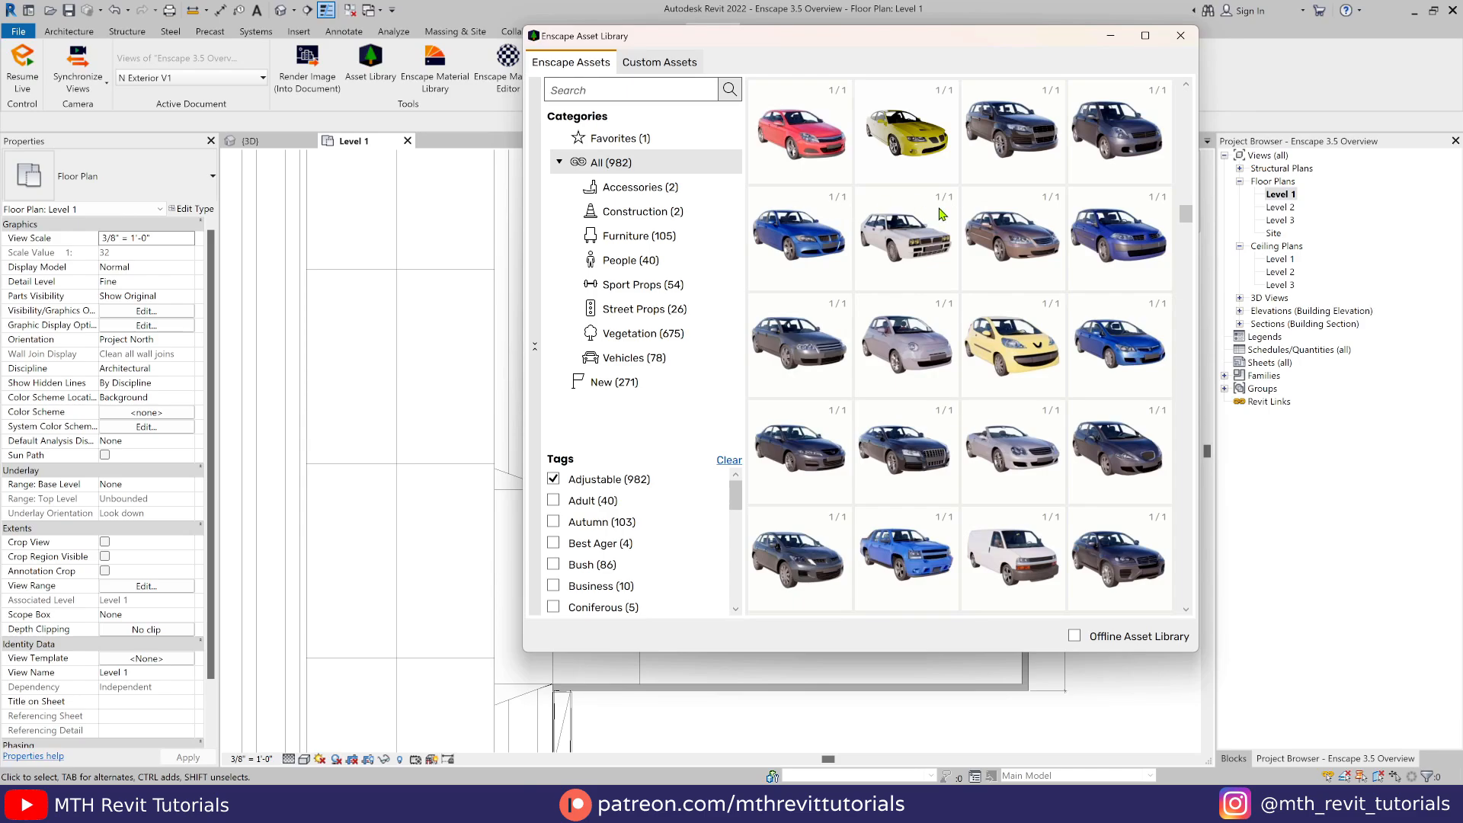
mouse_move(846, 216)
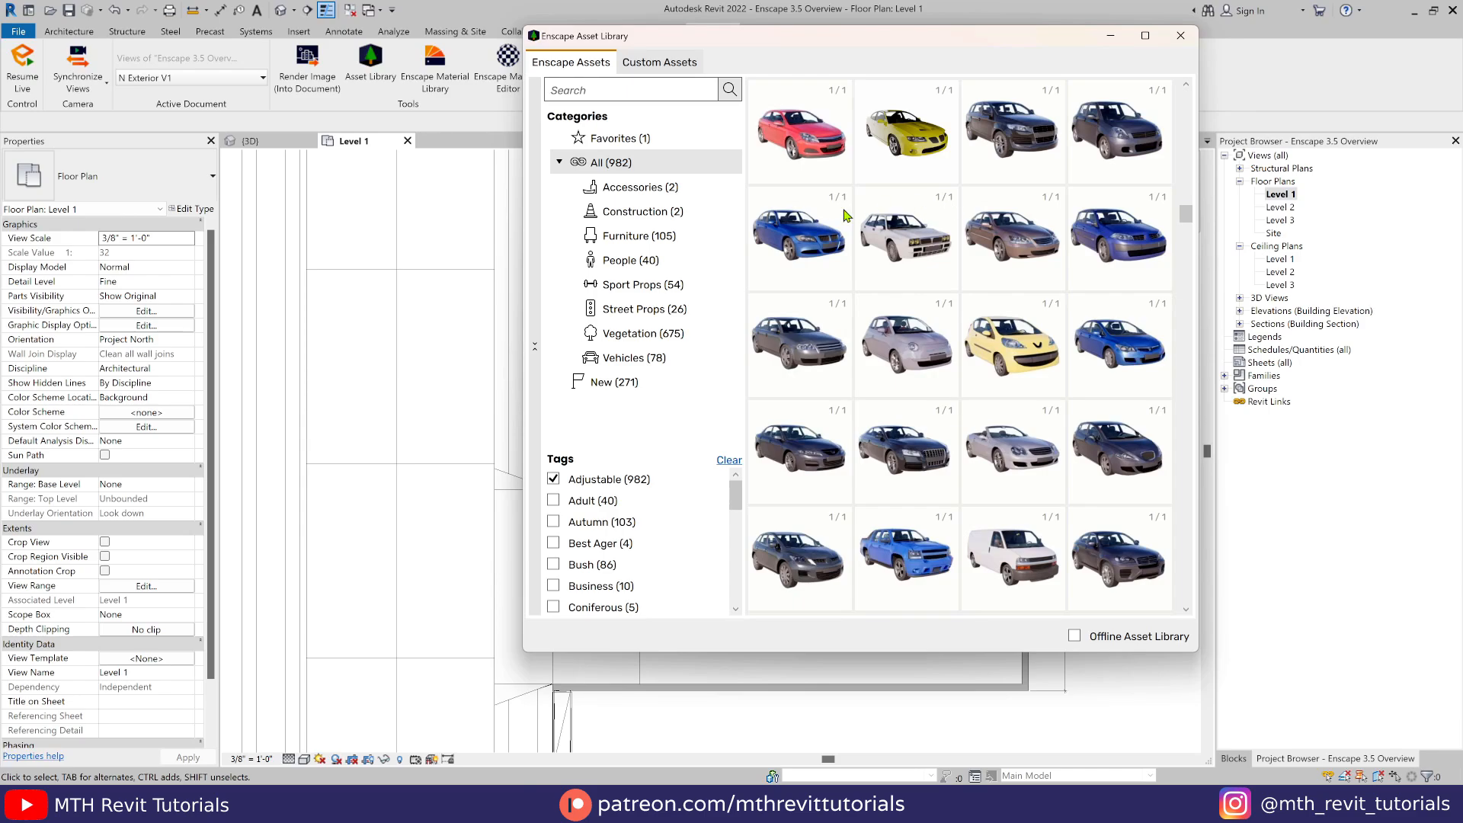
scroll(down, 3)
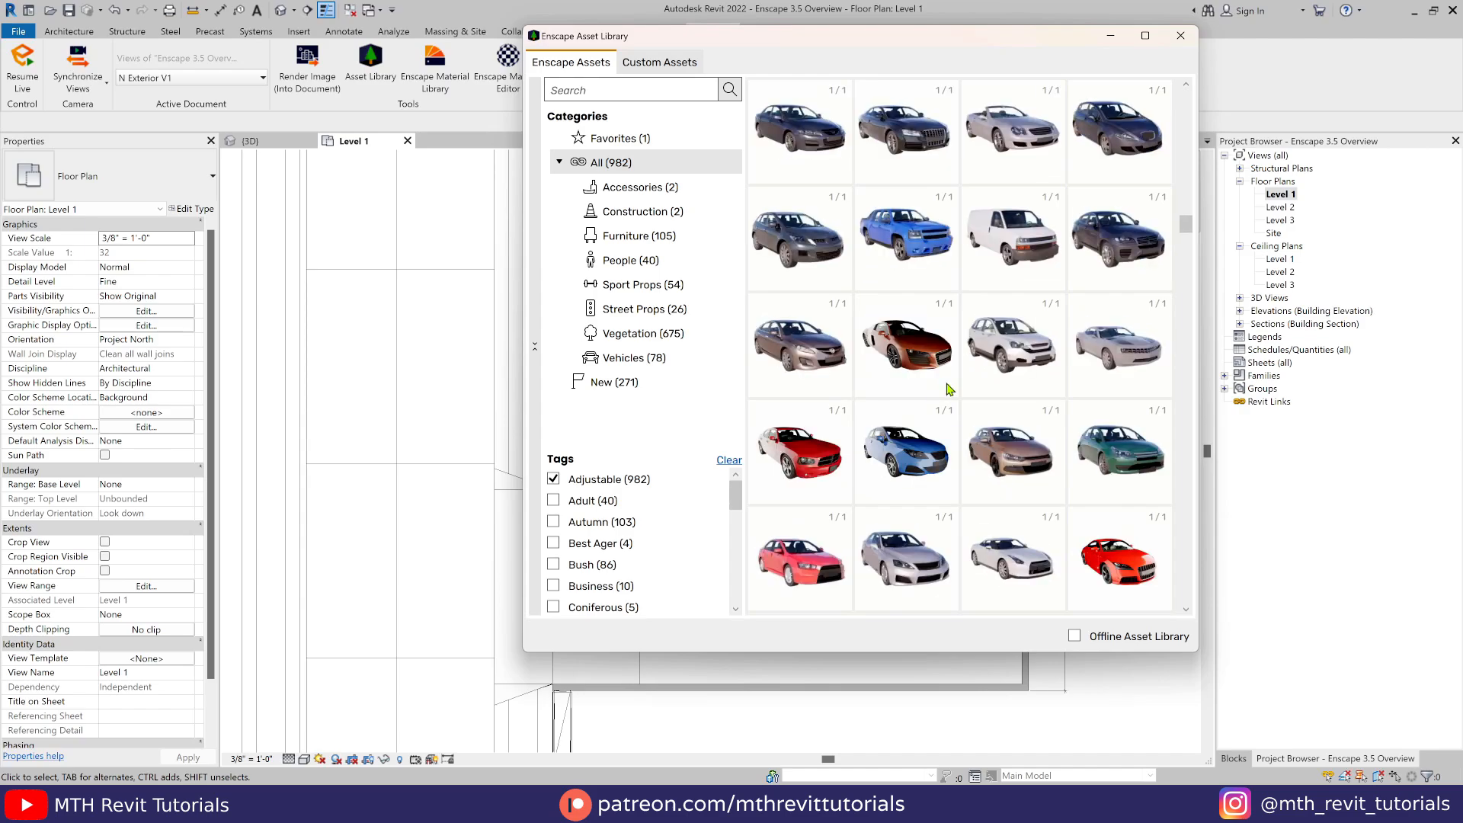
mouse_move(987, 397)
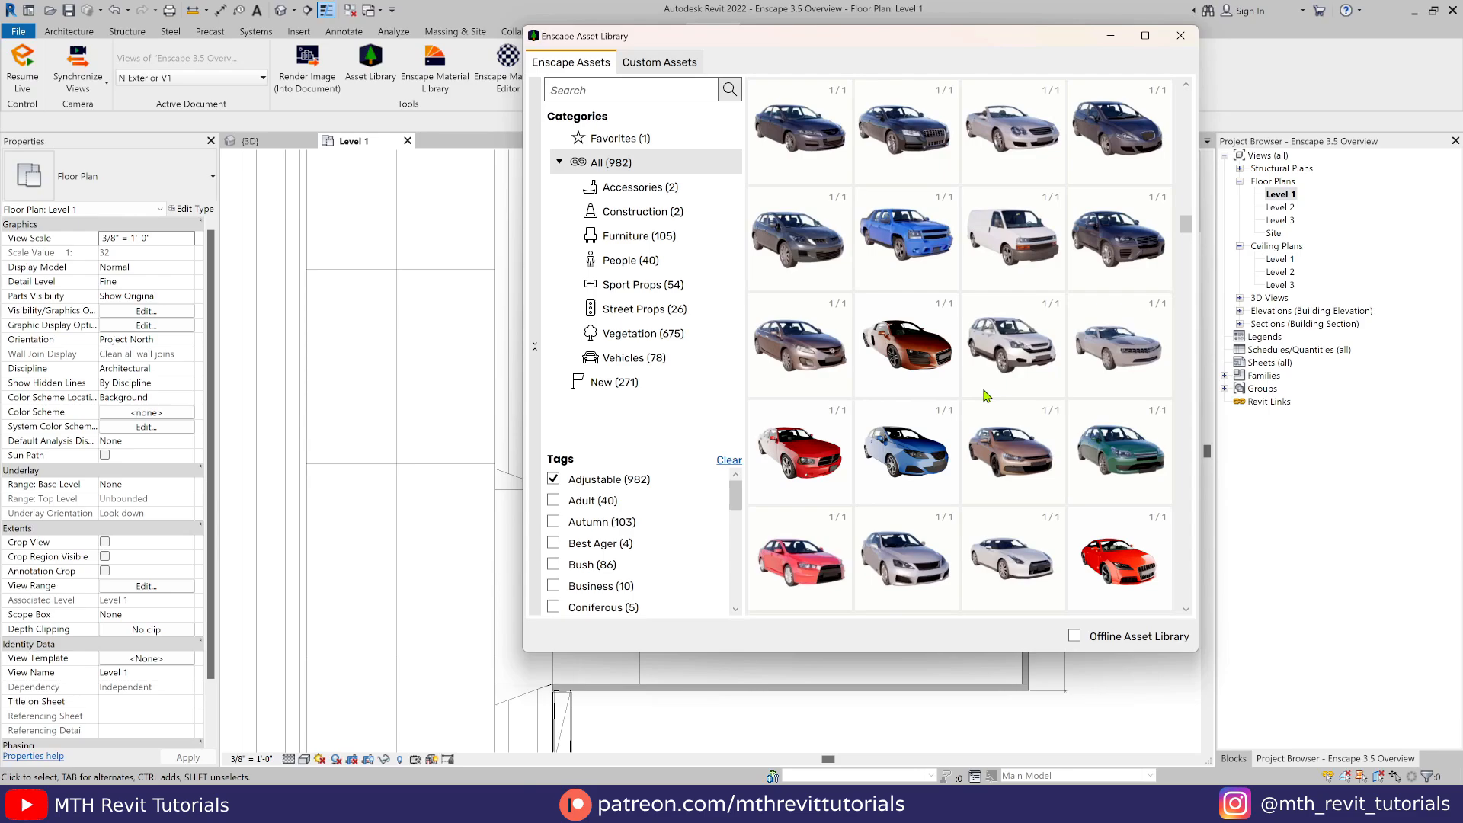
mouse_move(796, 476)
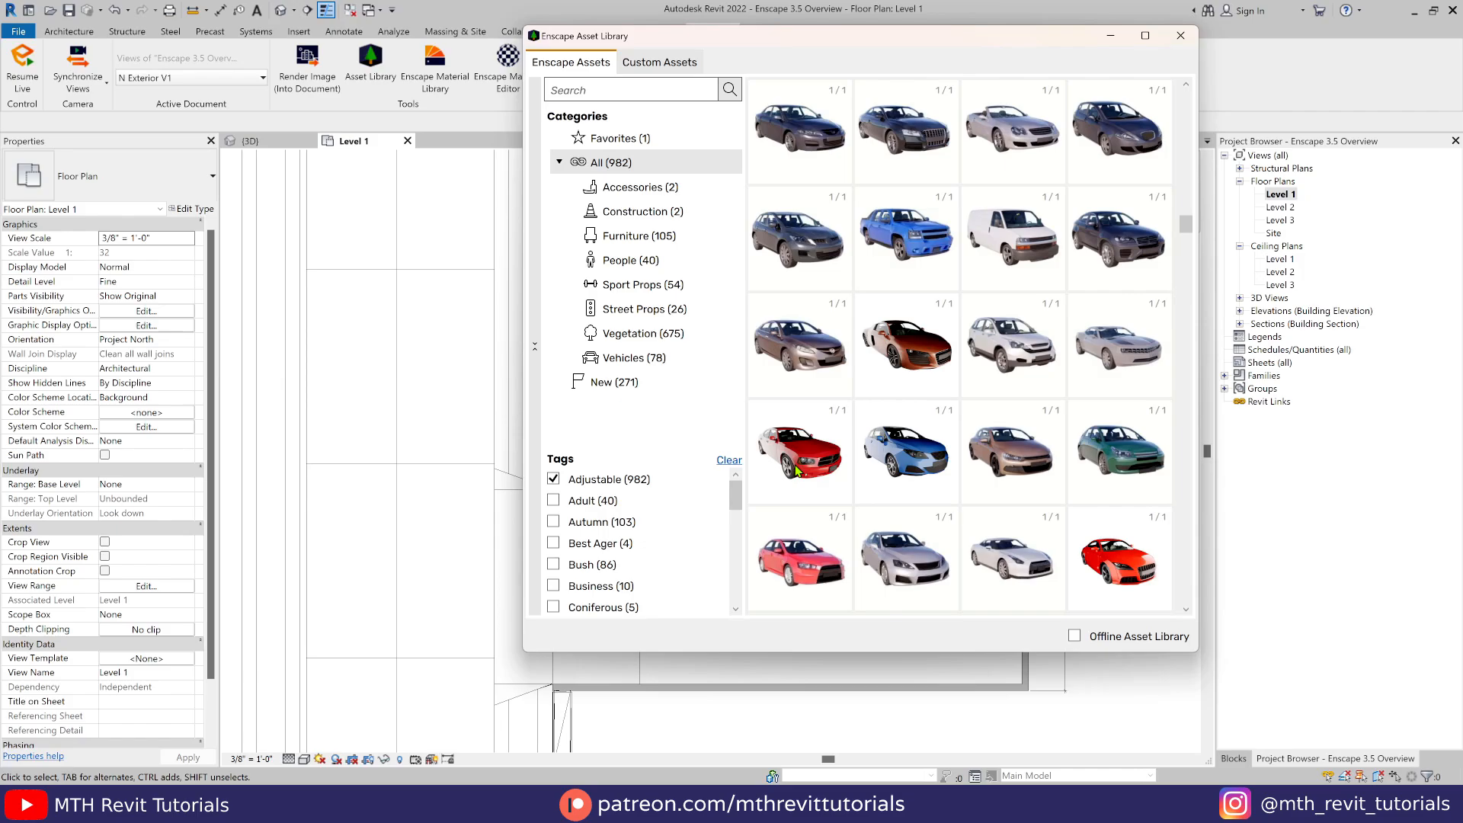
click(1180, 35)
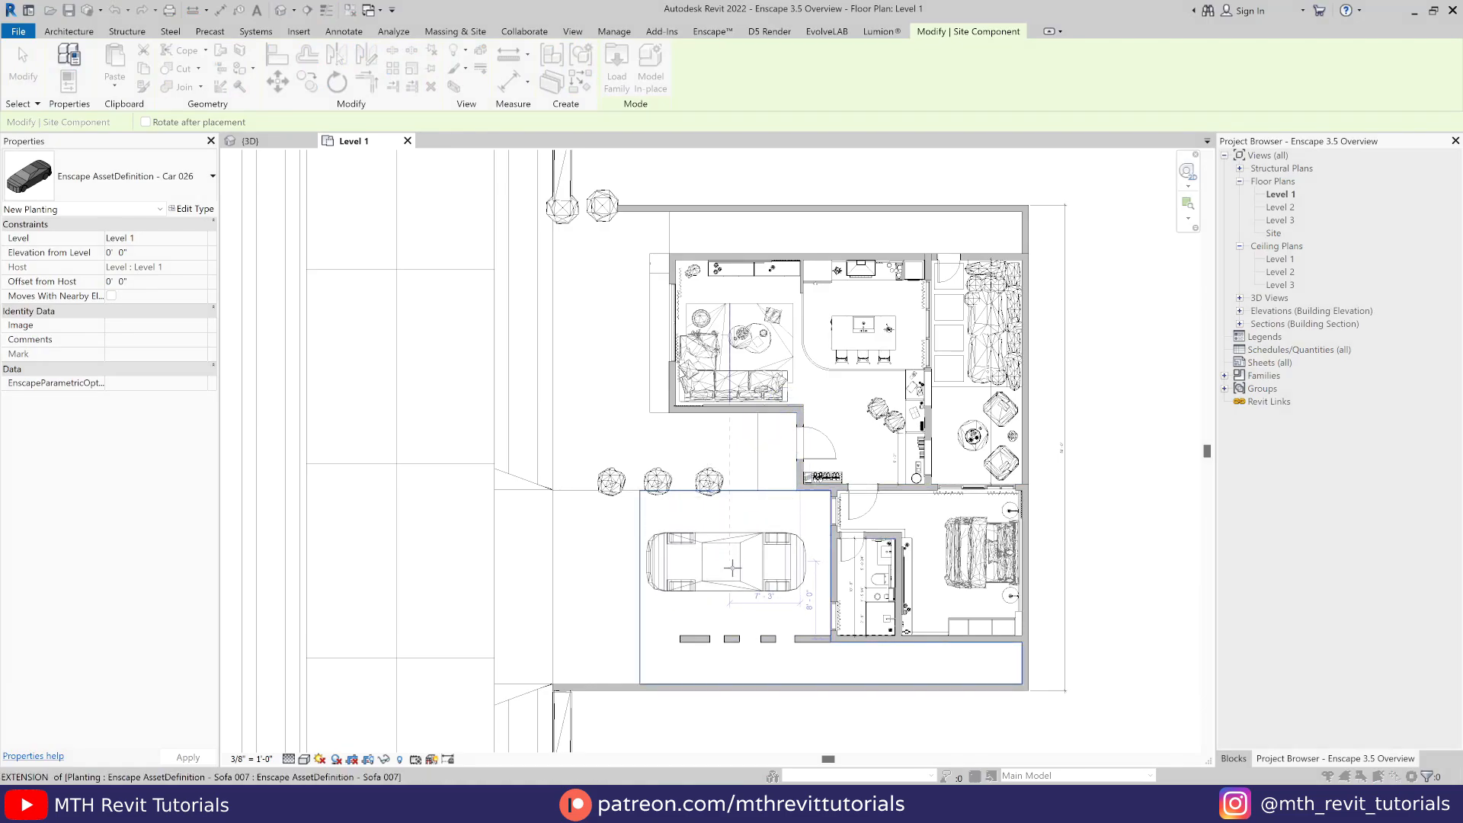
Step: Place Car 026 in the Level 1 carport and start the live Enscape render
click(728, 572)
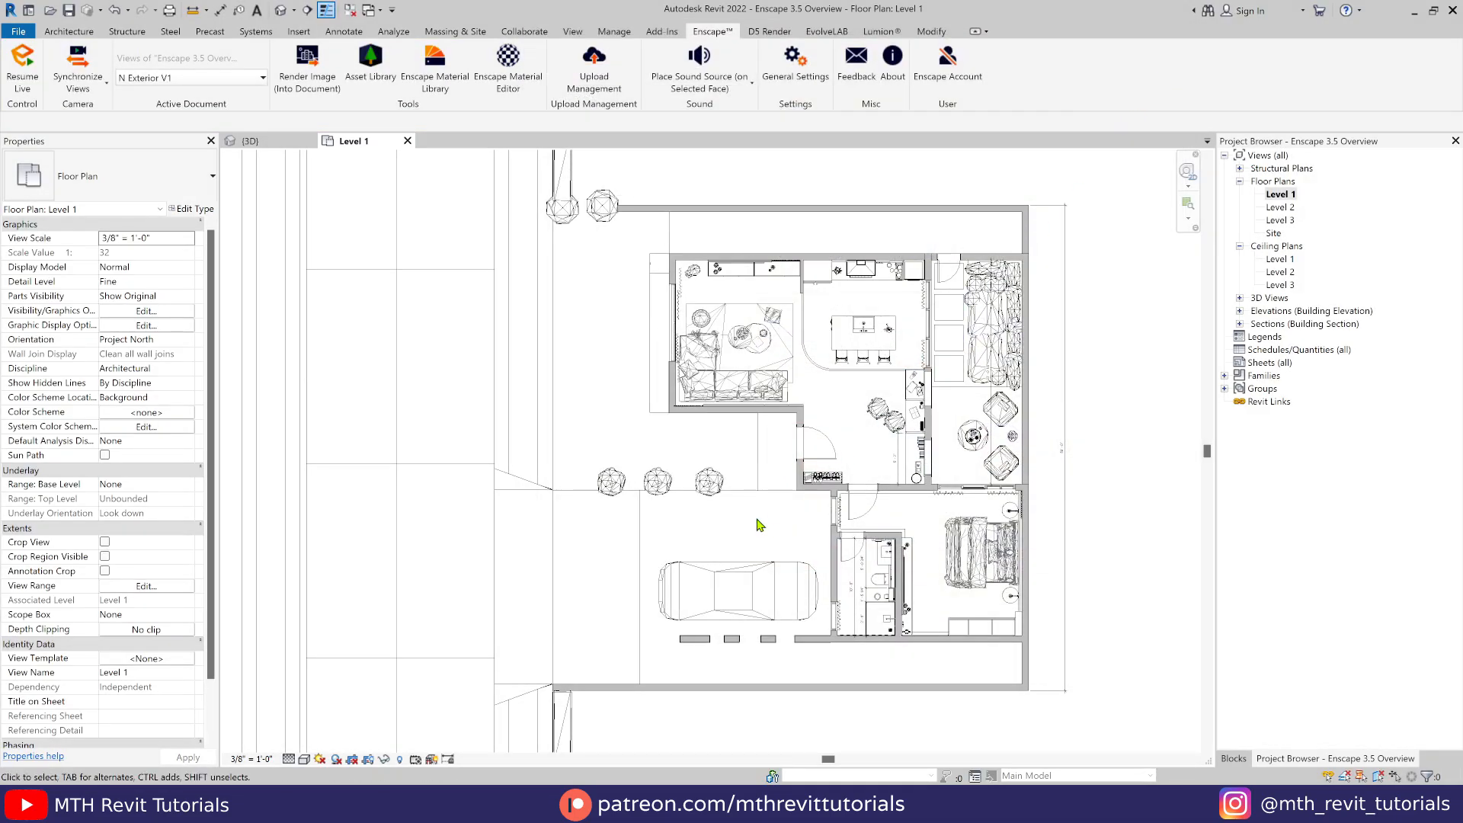
click(19, 59)
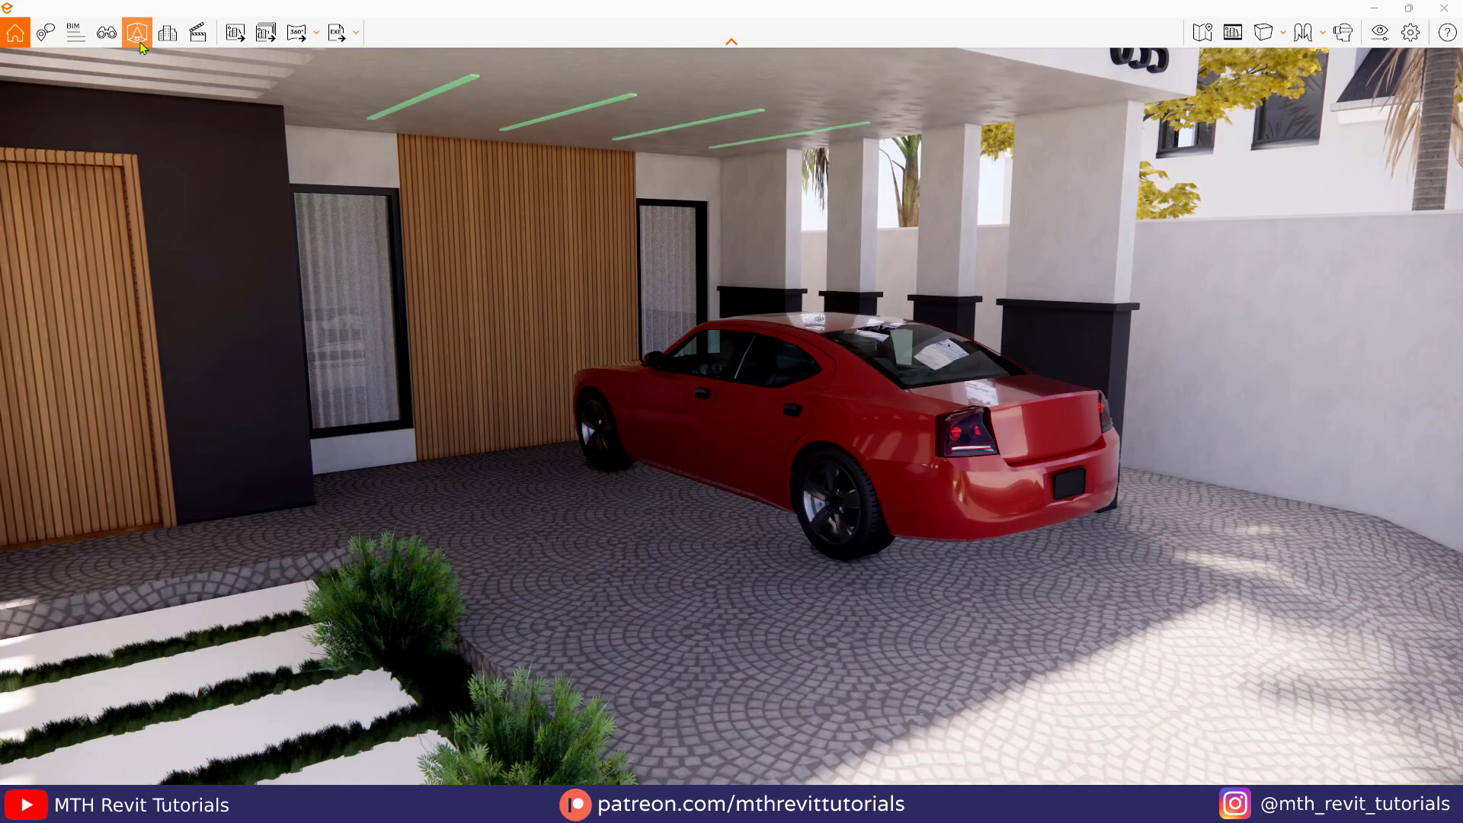
Step: Select Car 026 and change its Material 1 Albedo colour from red to magenta
click(136, 32)
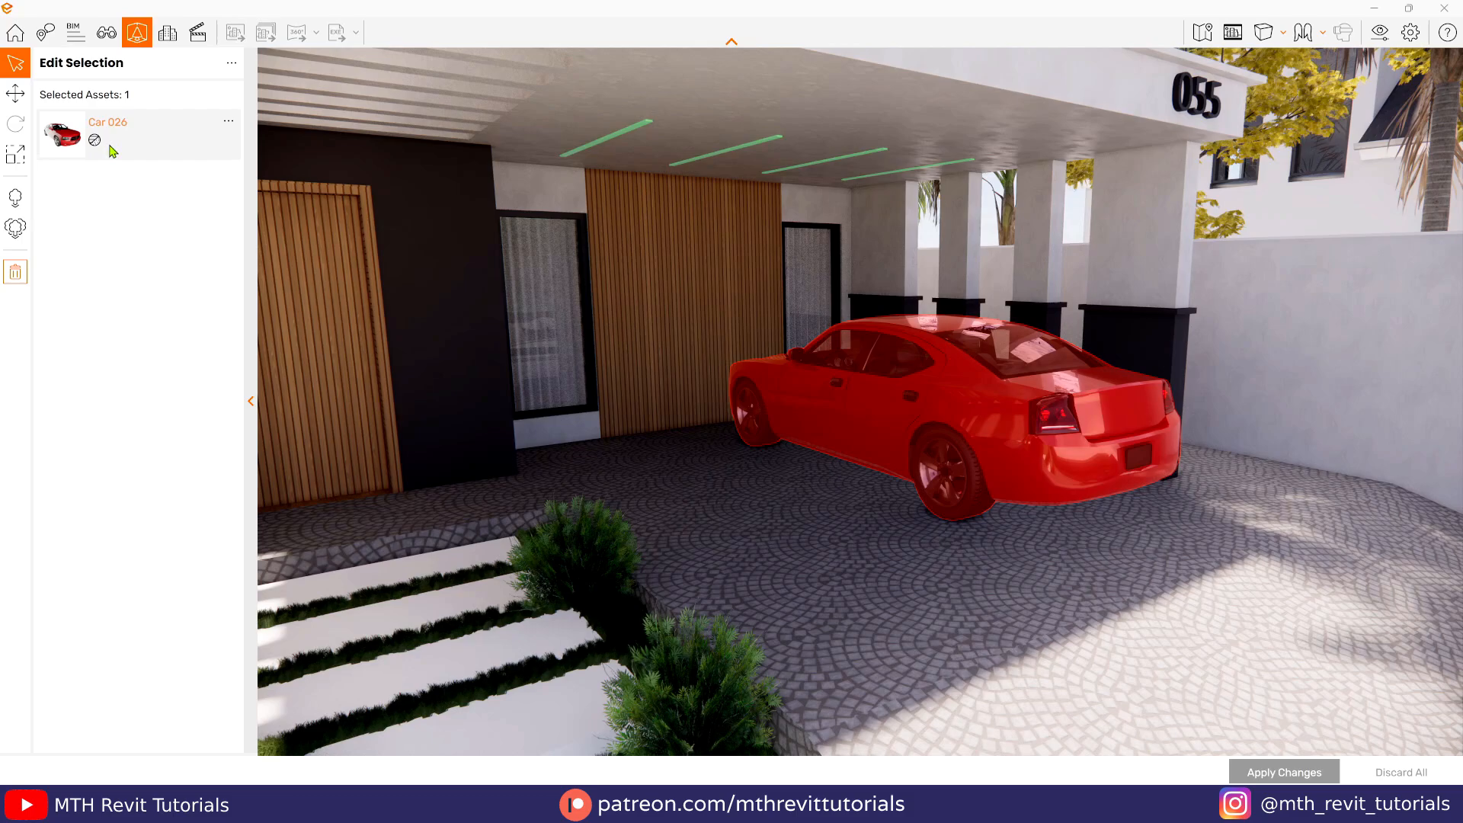
click(107, 122)
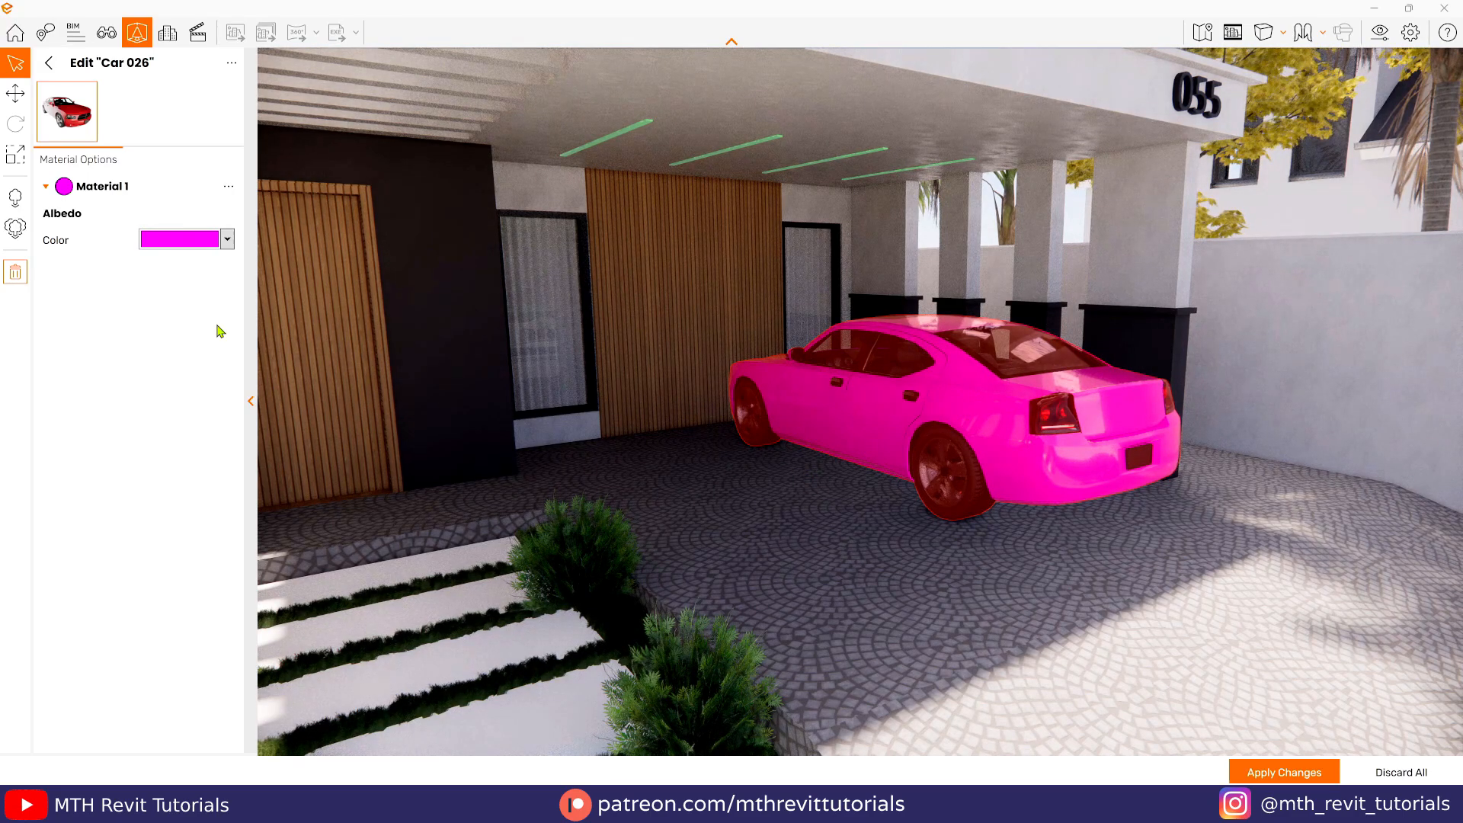
Step: Mix a custom green Albedo colour for the car material in the Advanced colour picker
click(227, 239)
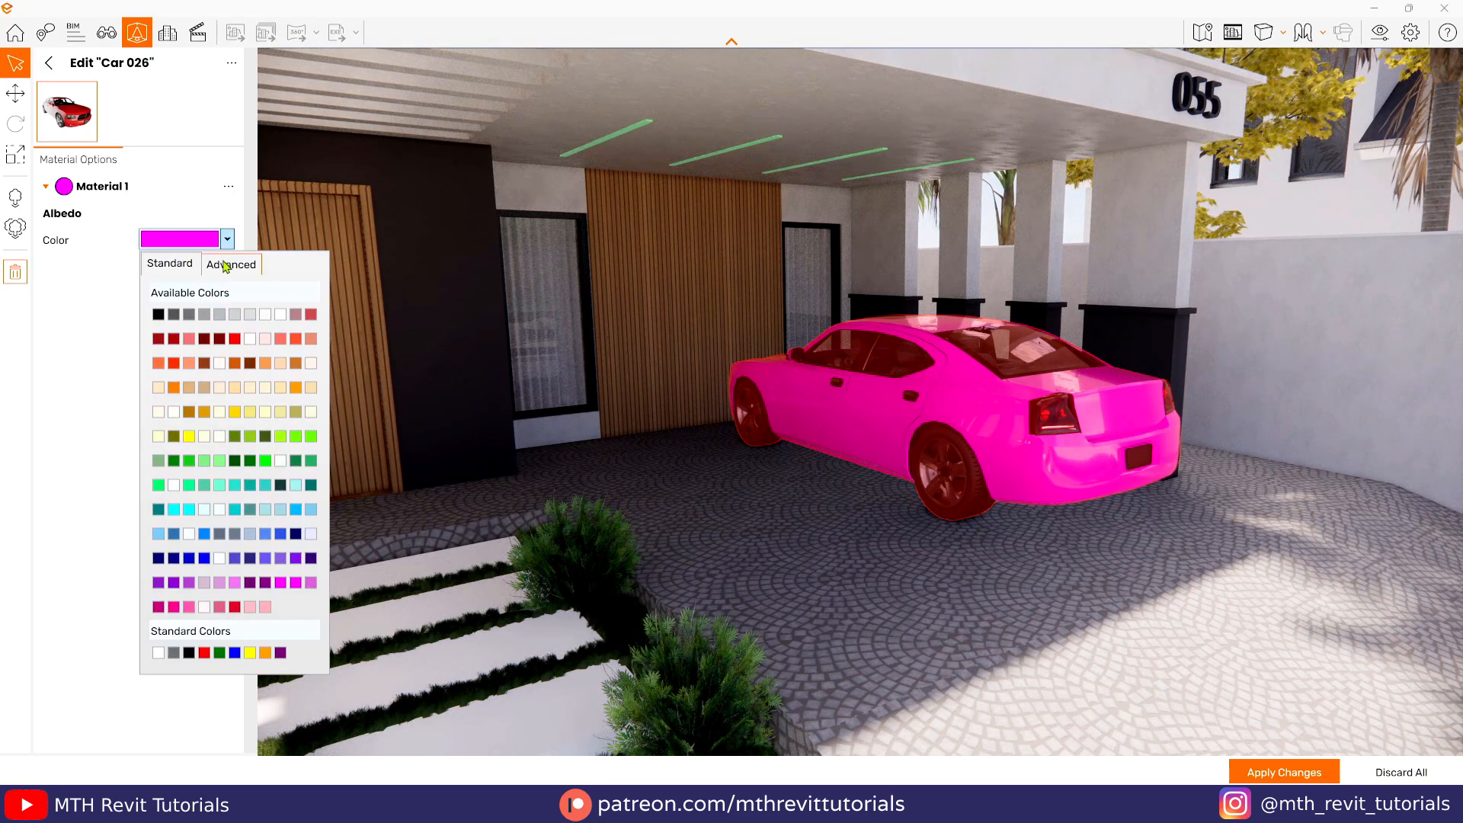
click(230, 264)
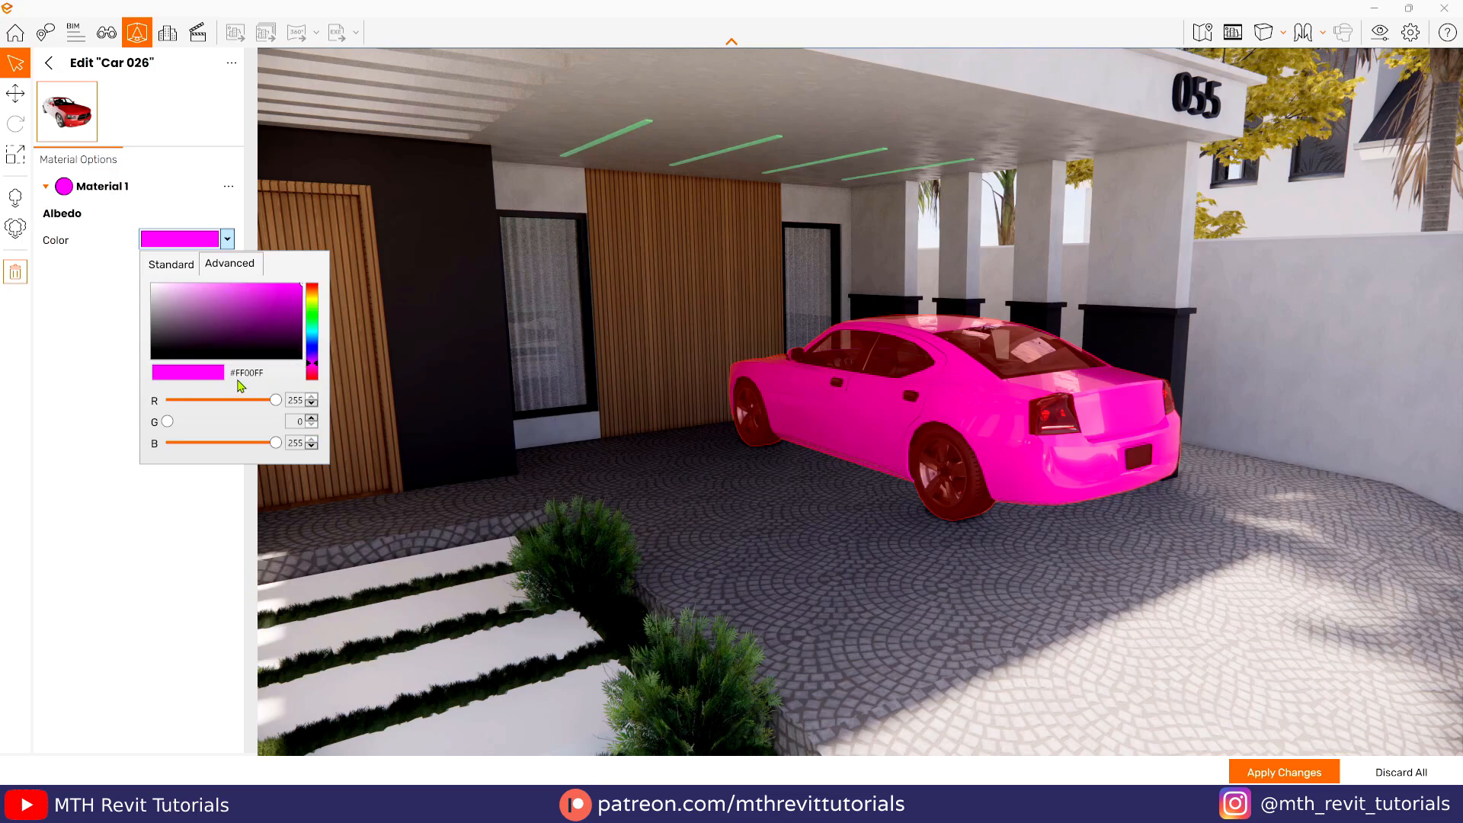
mouse_move(277, 425)
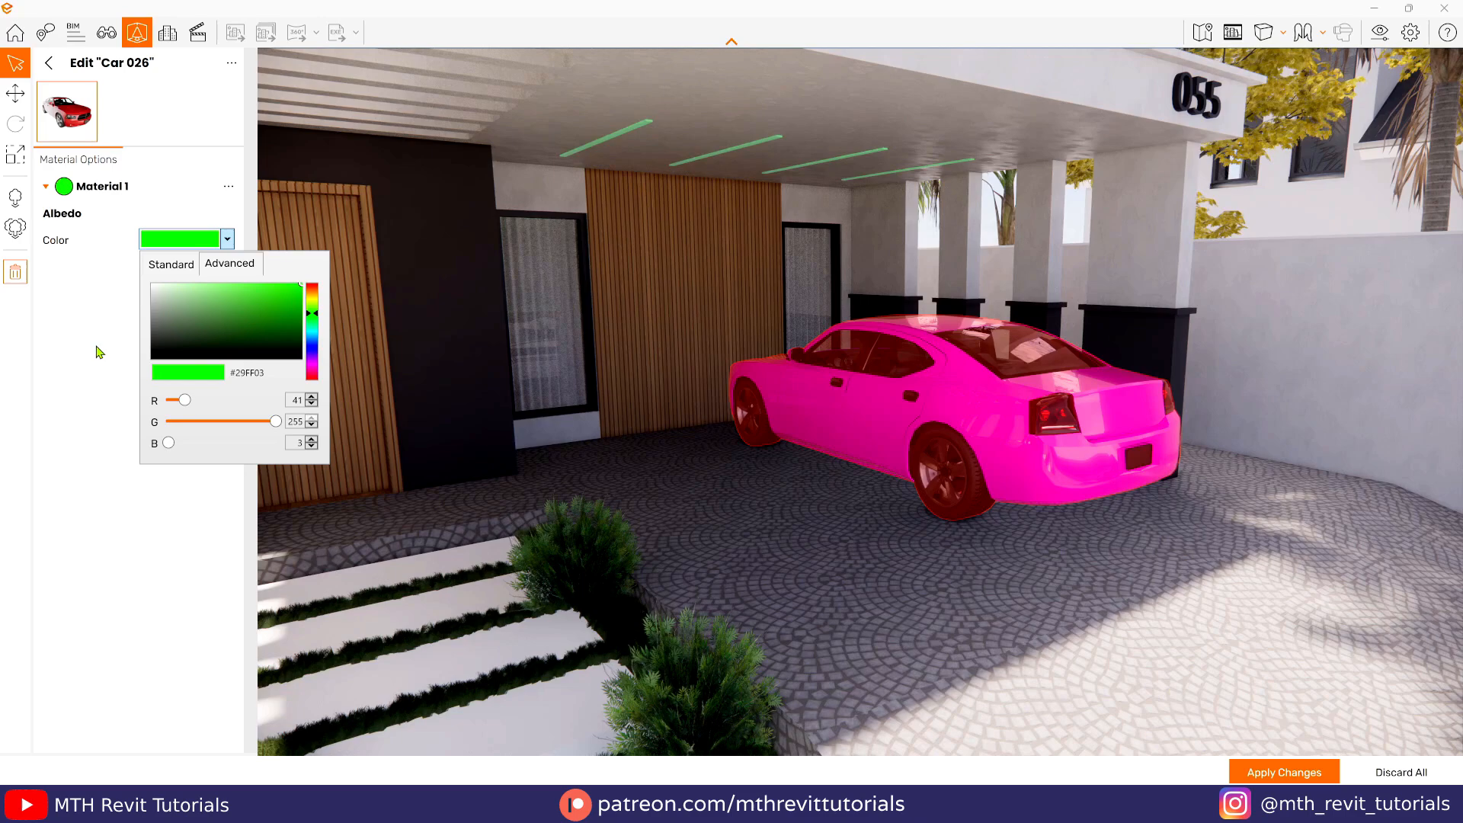
click(945, 596)
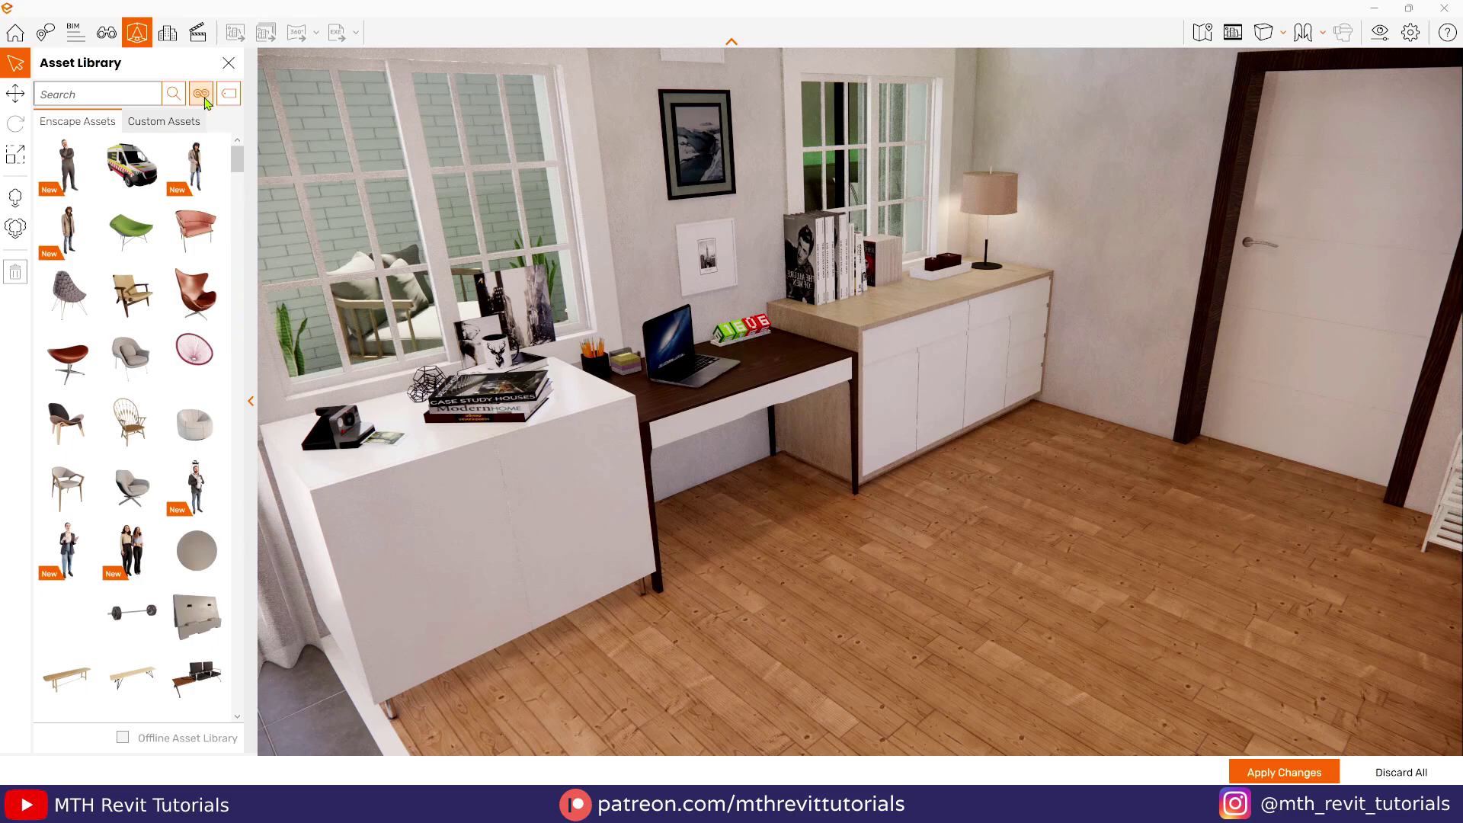
Step: Search the Asset Library for 'chair' and pick Chair 039 from the results
click(195, 293)
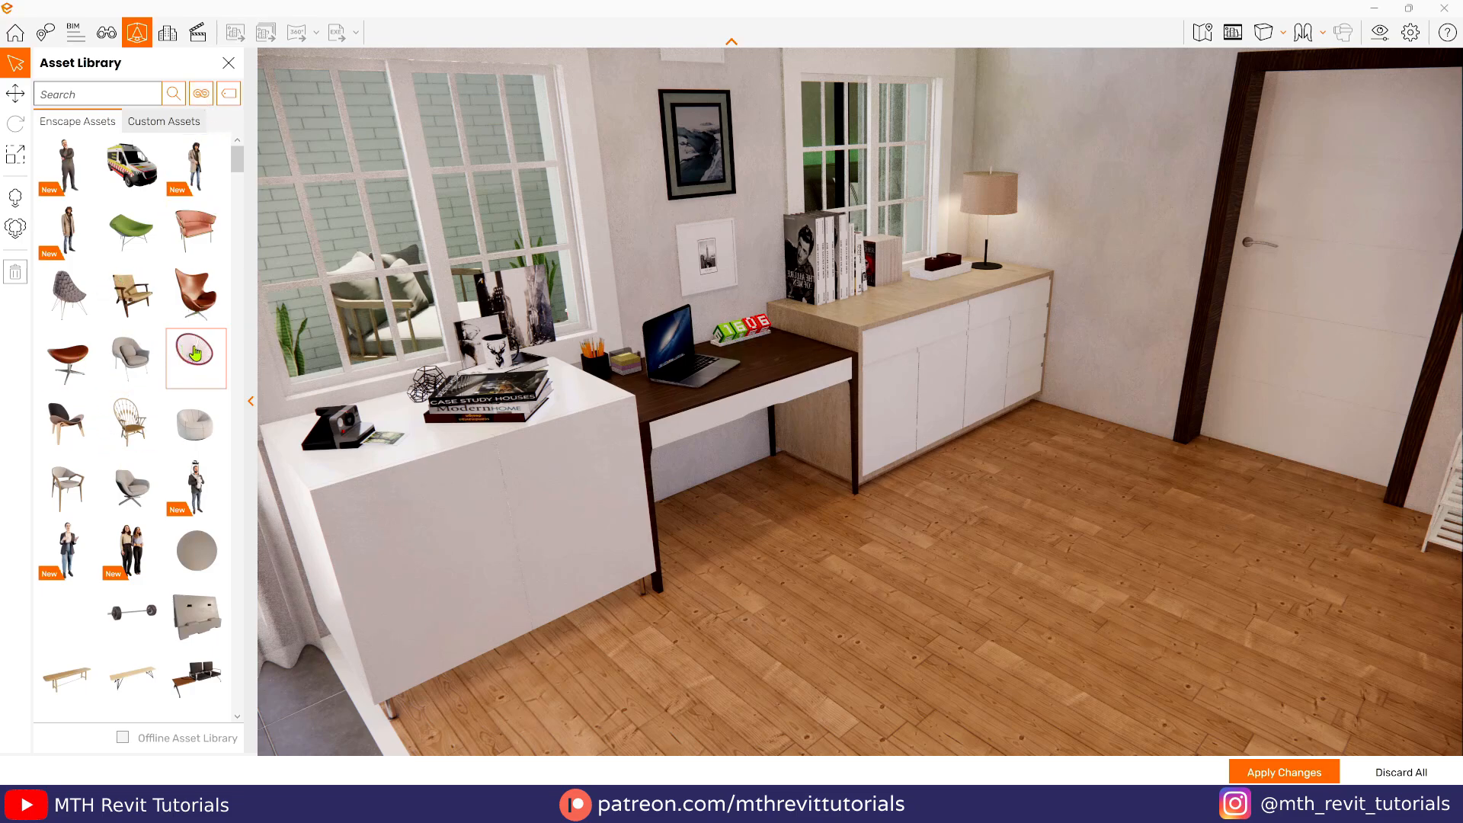
mouse_move(196, 428)
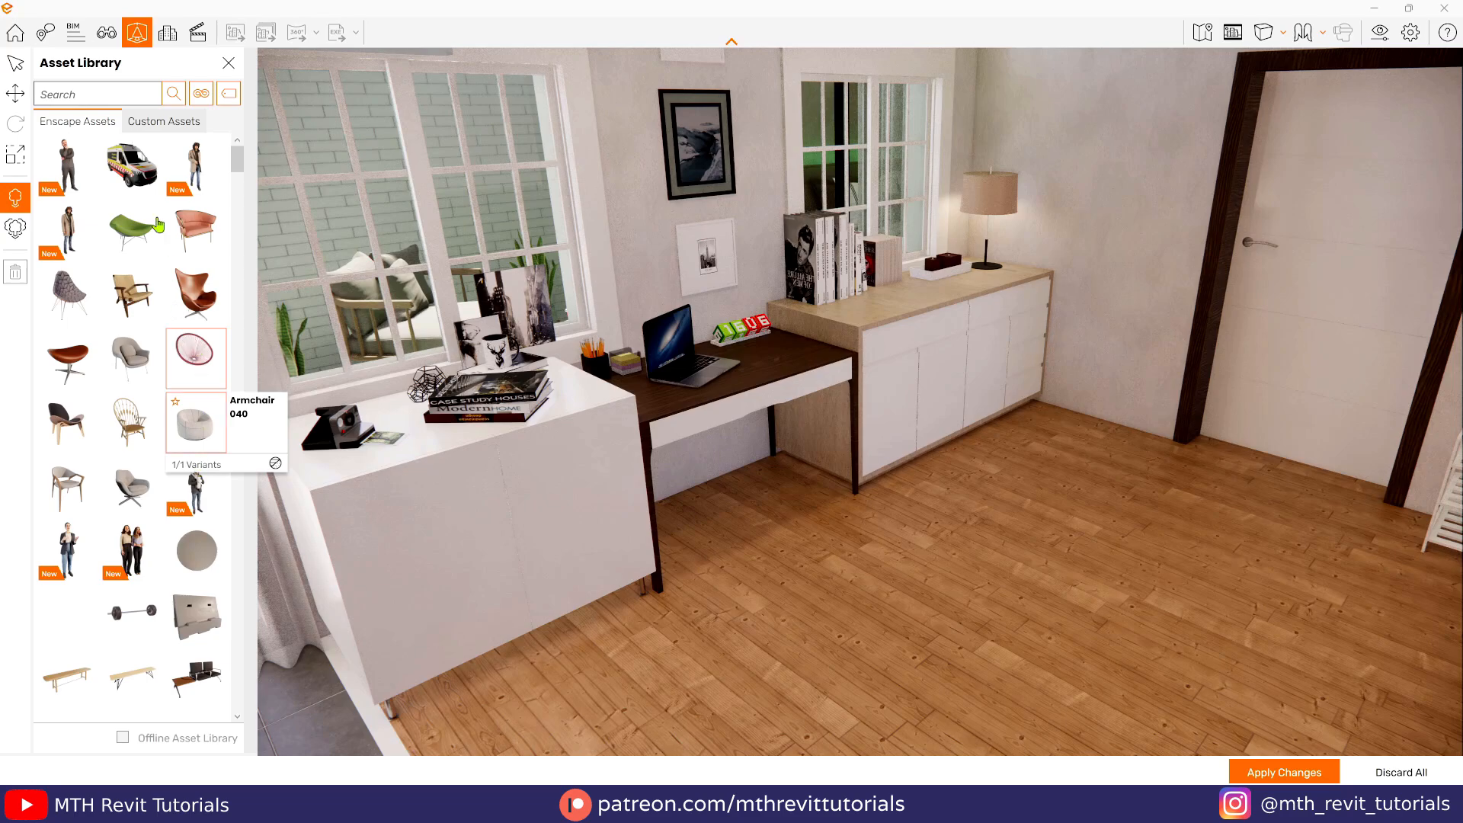
text(chair)
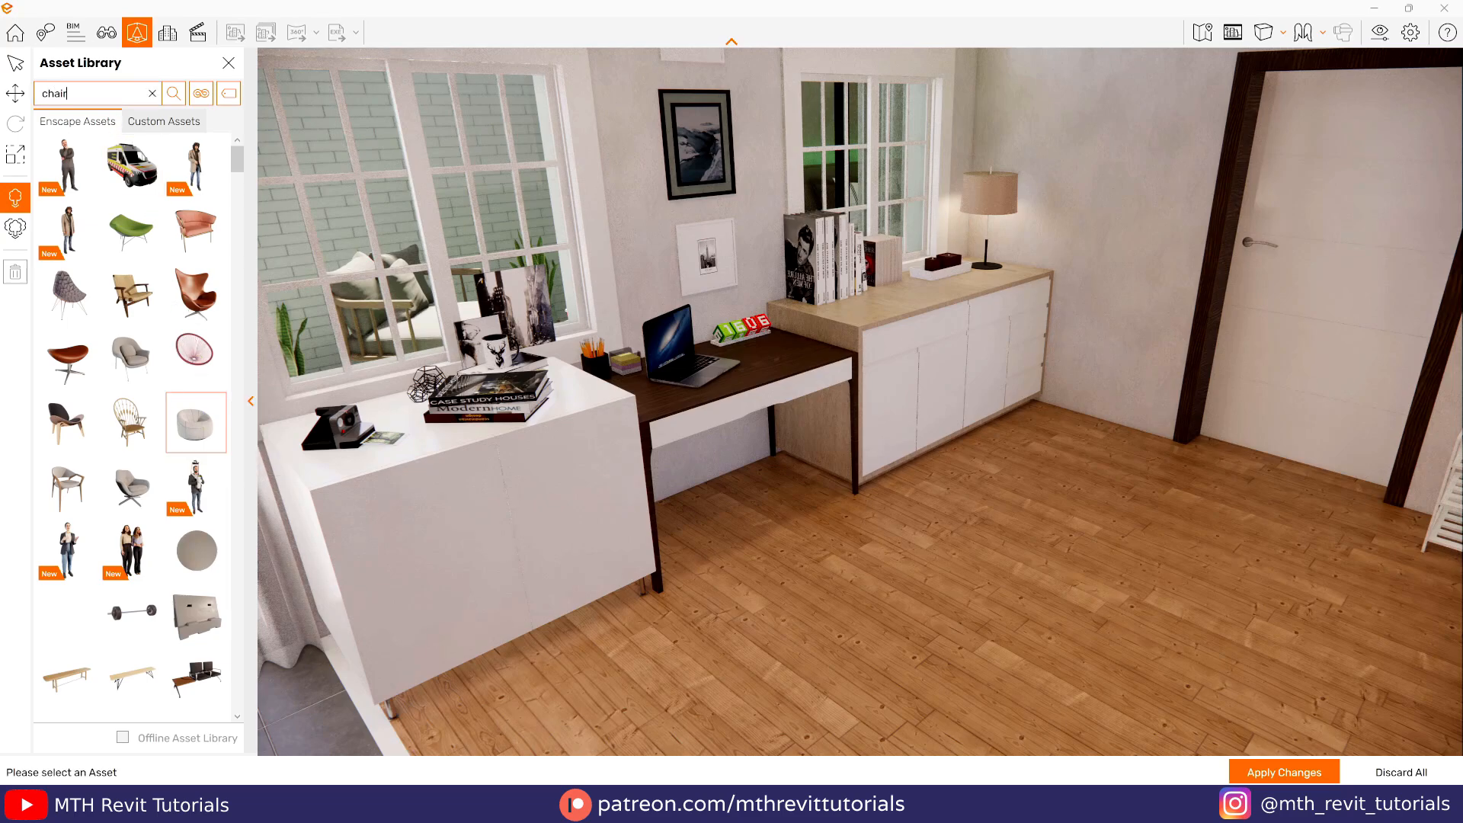
scroll(down, 3)
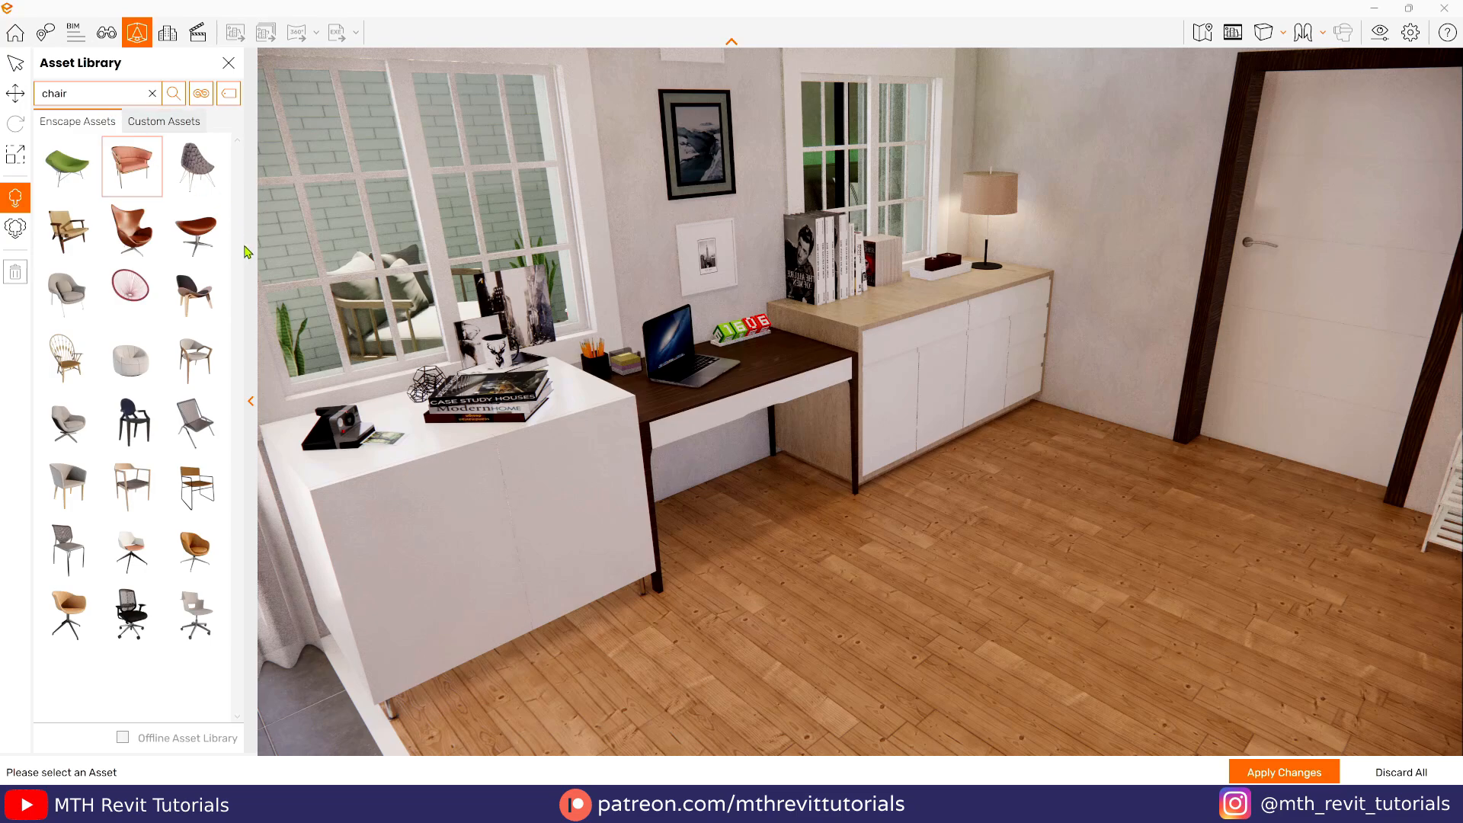
click(68, 614)
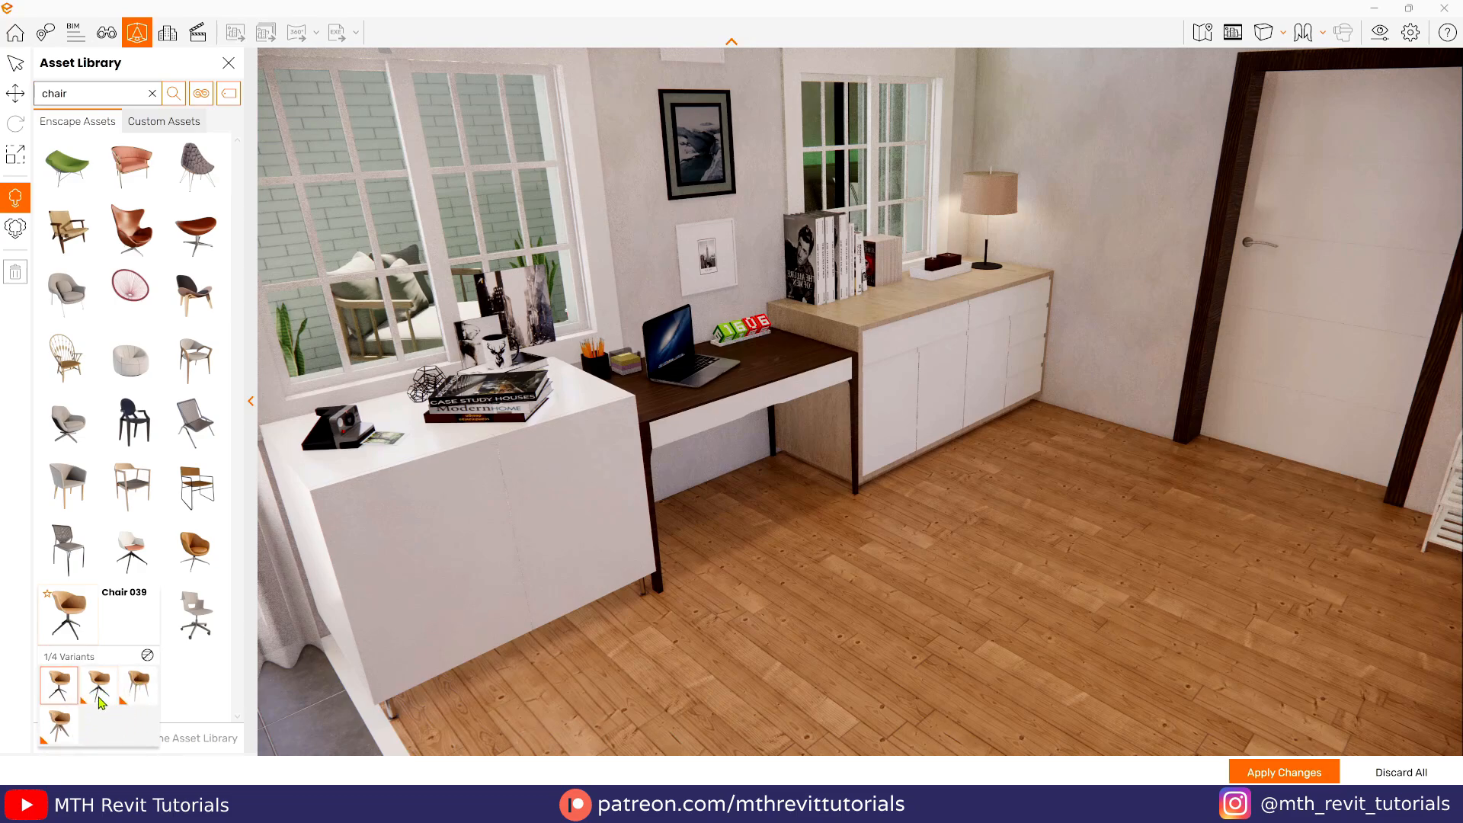
mouse_move(67, 697)
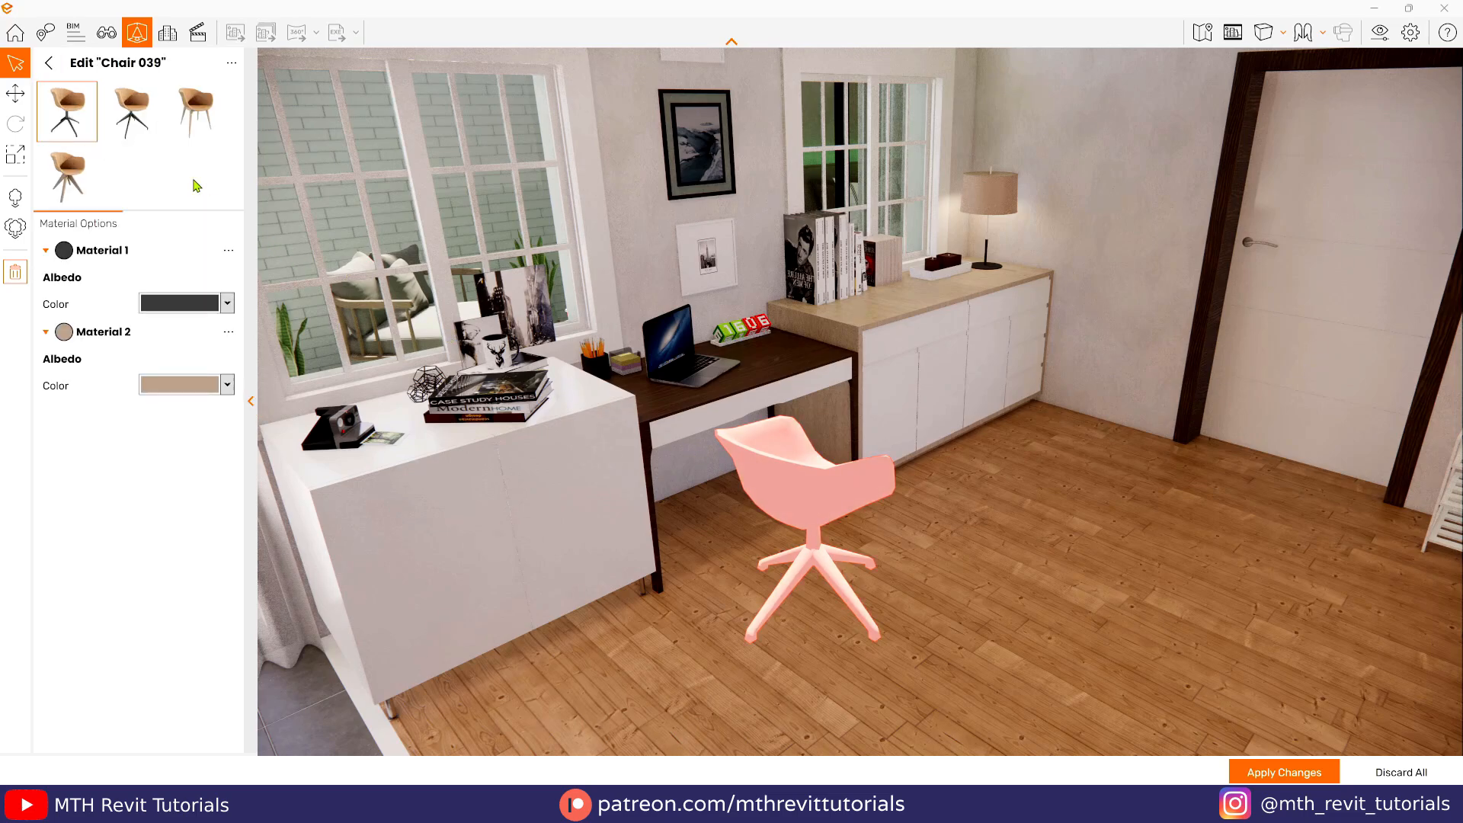
Step: Swap the placed desk chair to its second variant, Chair 091
click(131, 111)
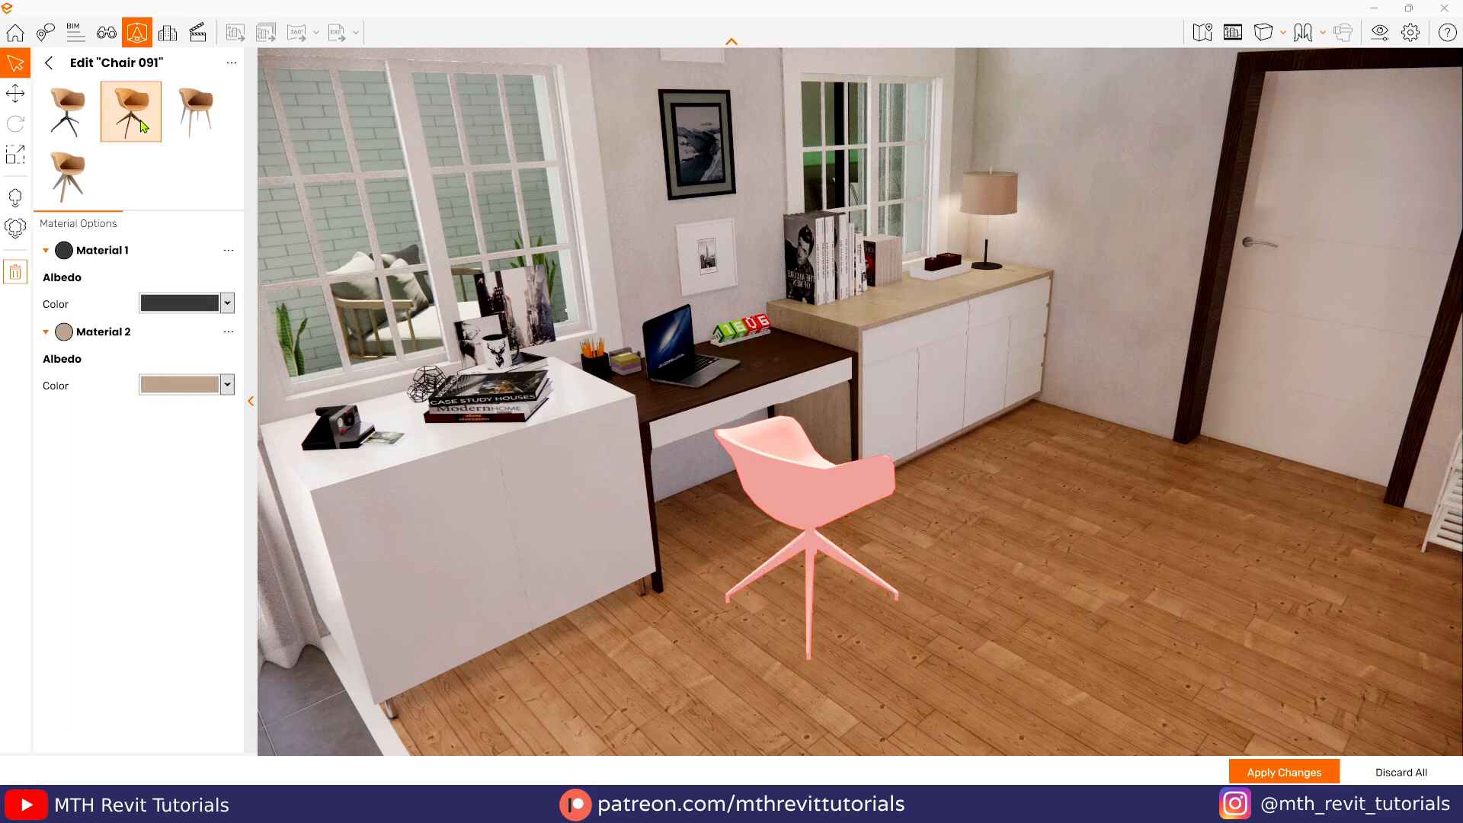
click(228, 304)
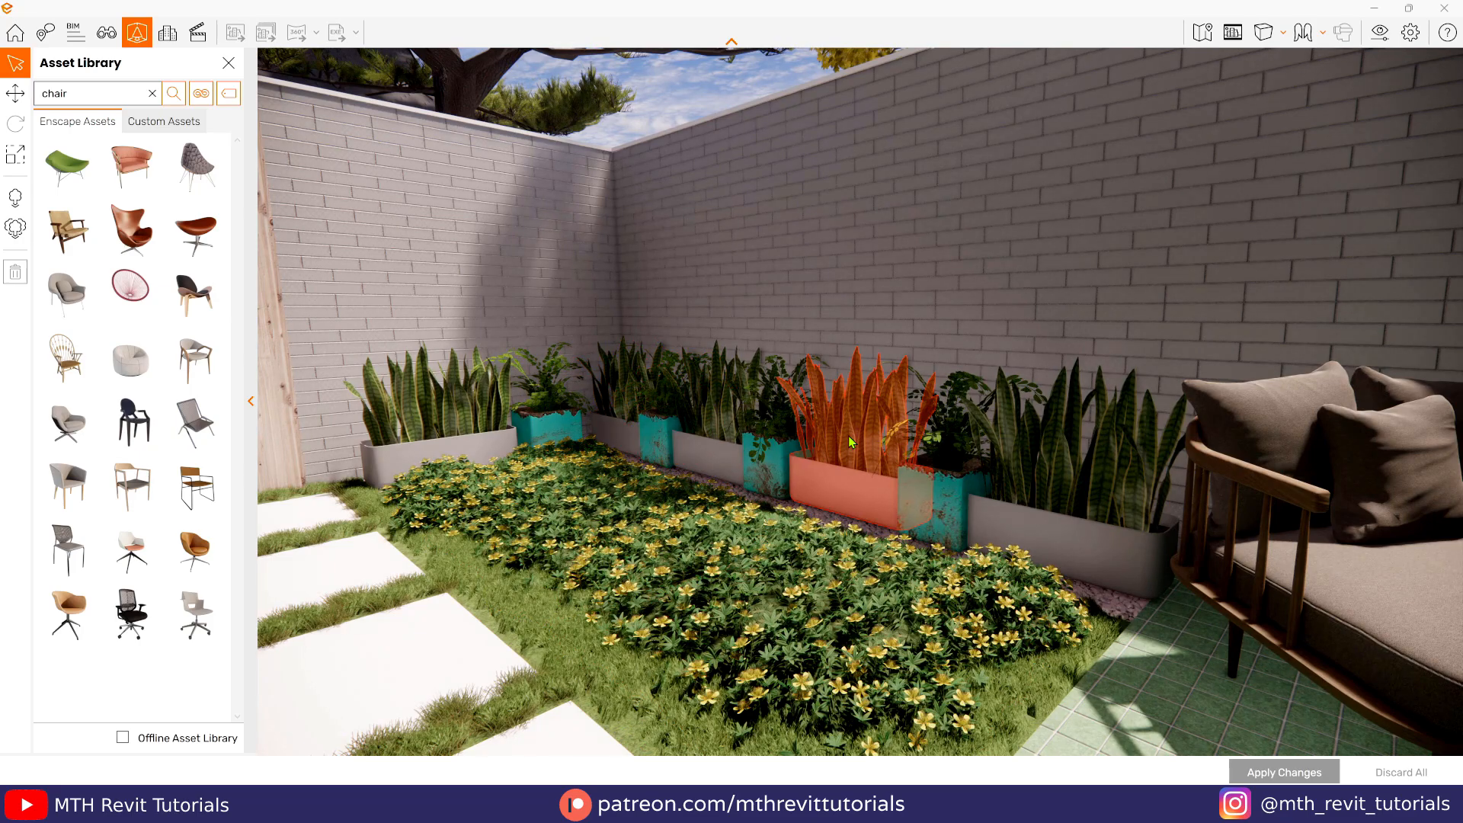
Step: Select all snake-plant planters, then set the V1 output file format to PNG
right_click(852, 439)
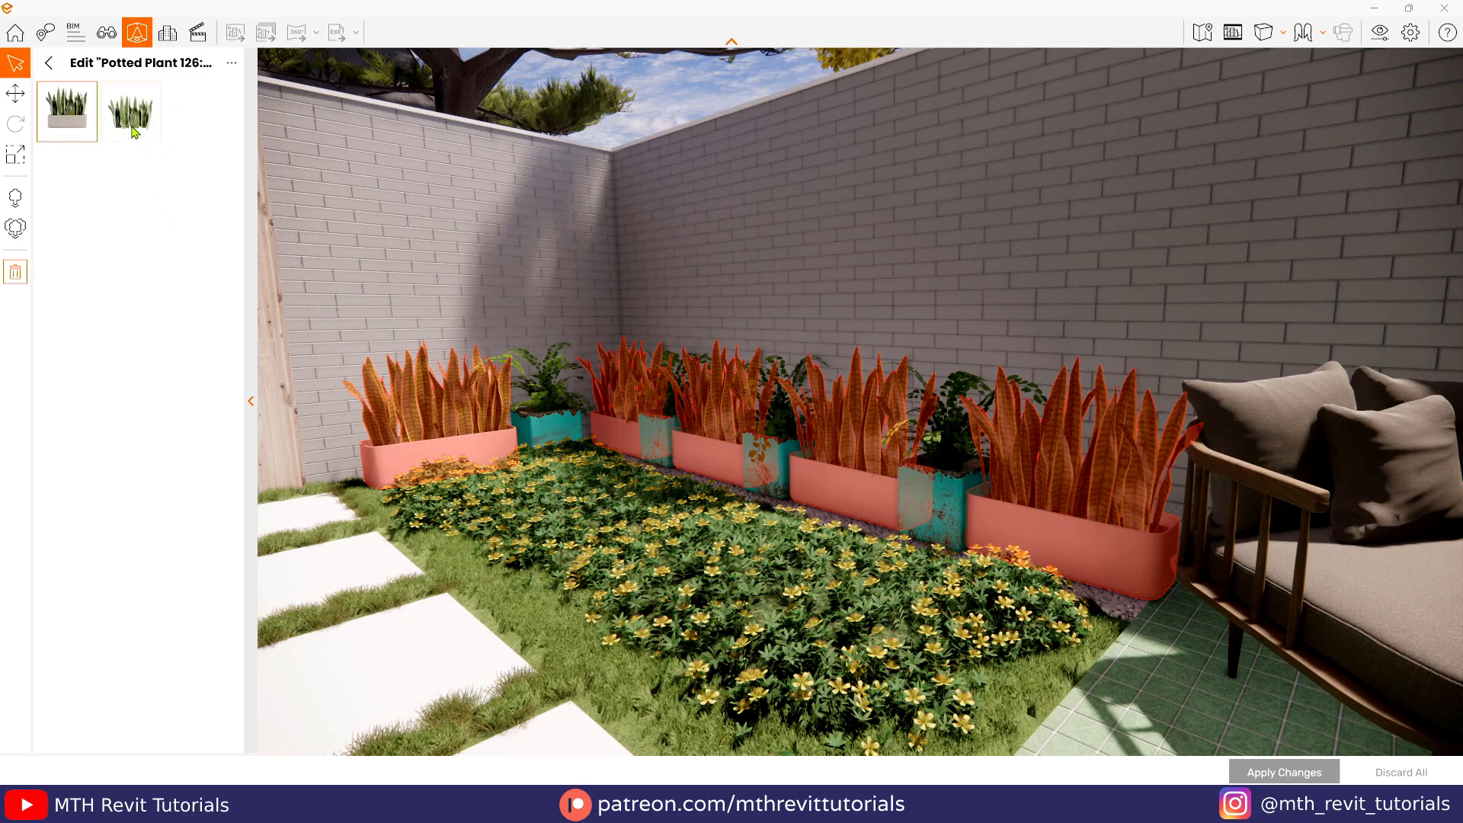
click(130, 111)
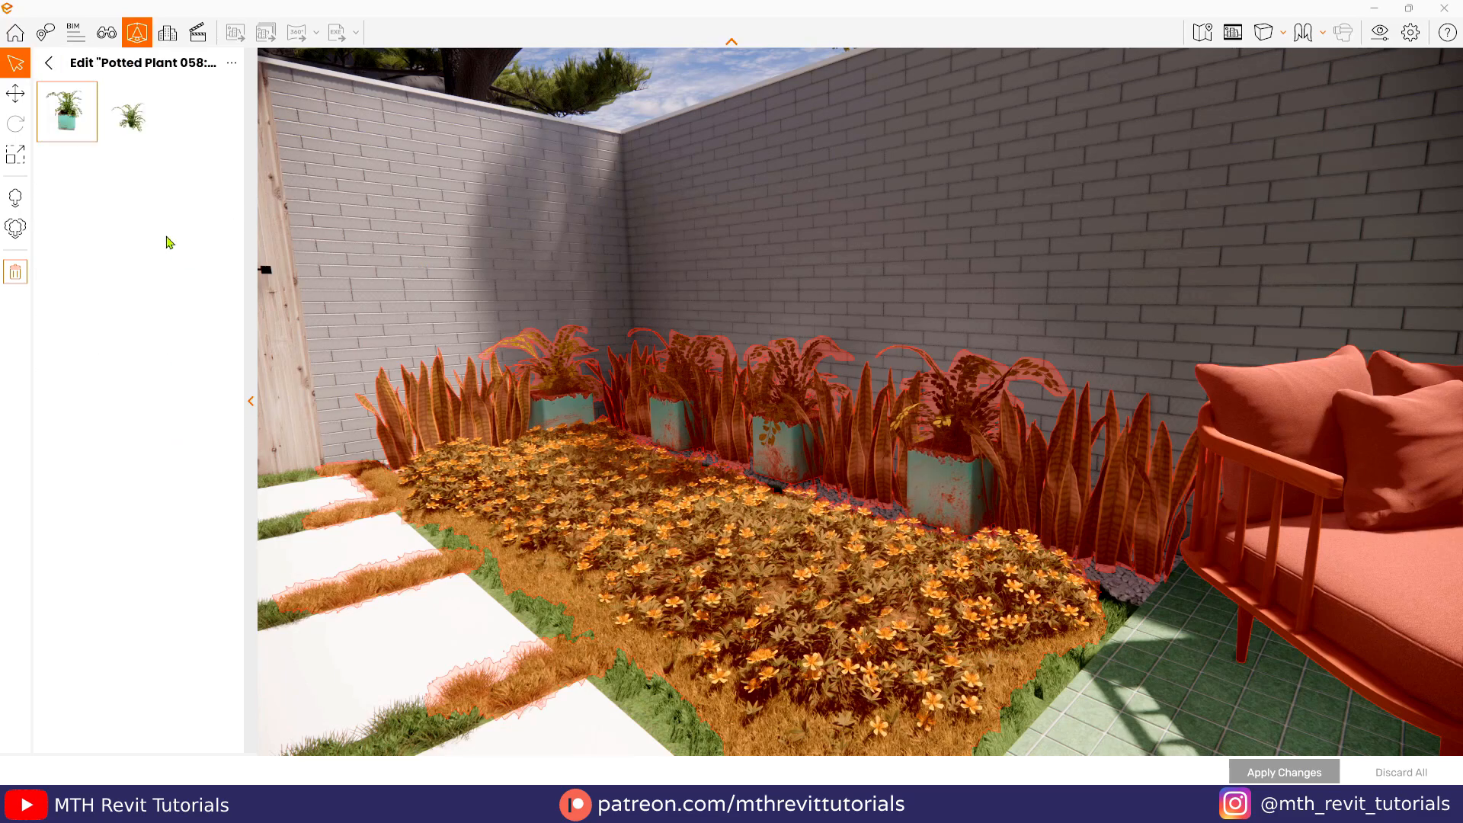
click(130, 111)
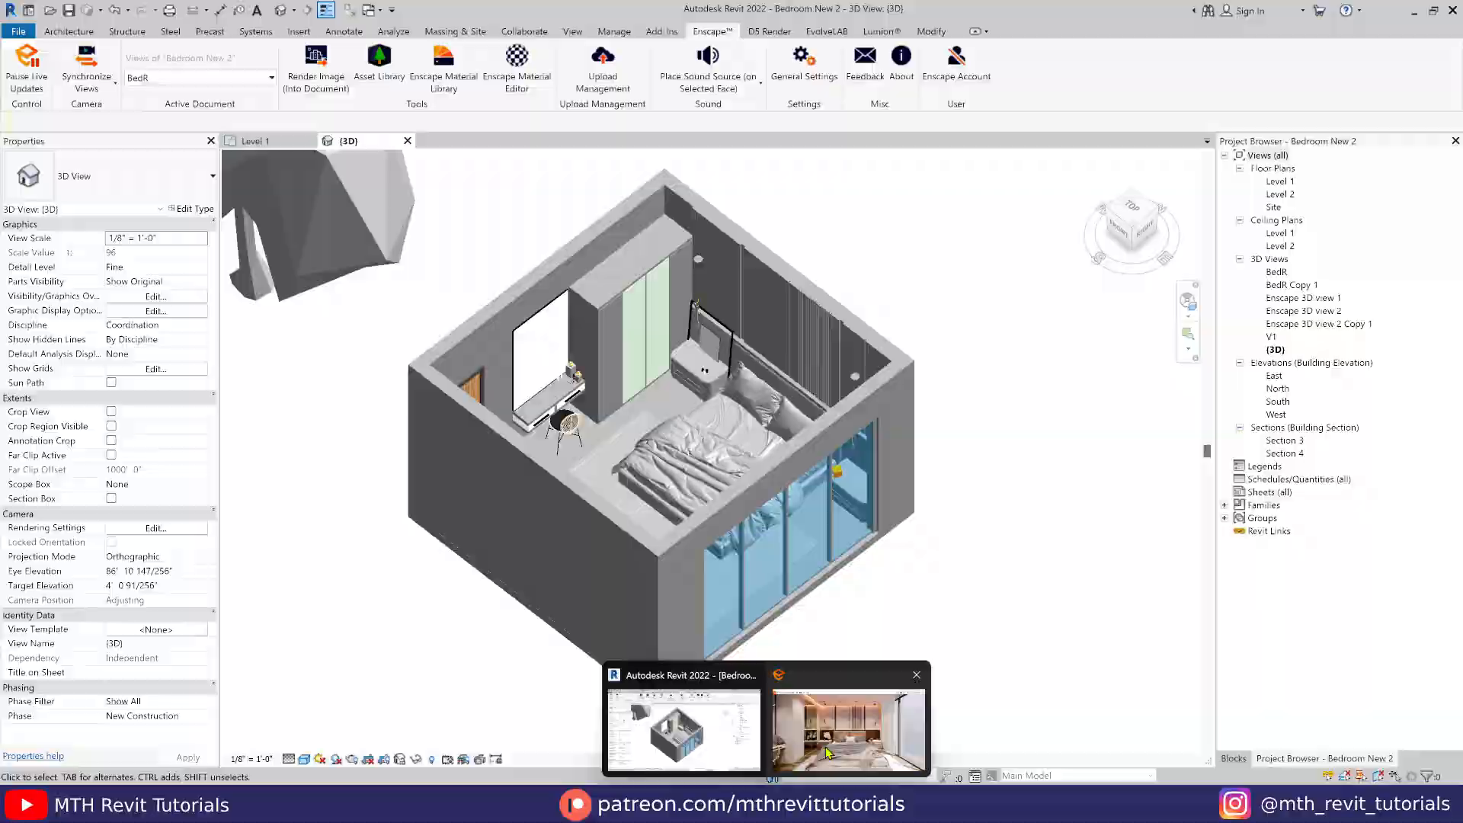
click(847, 732)
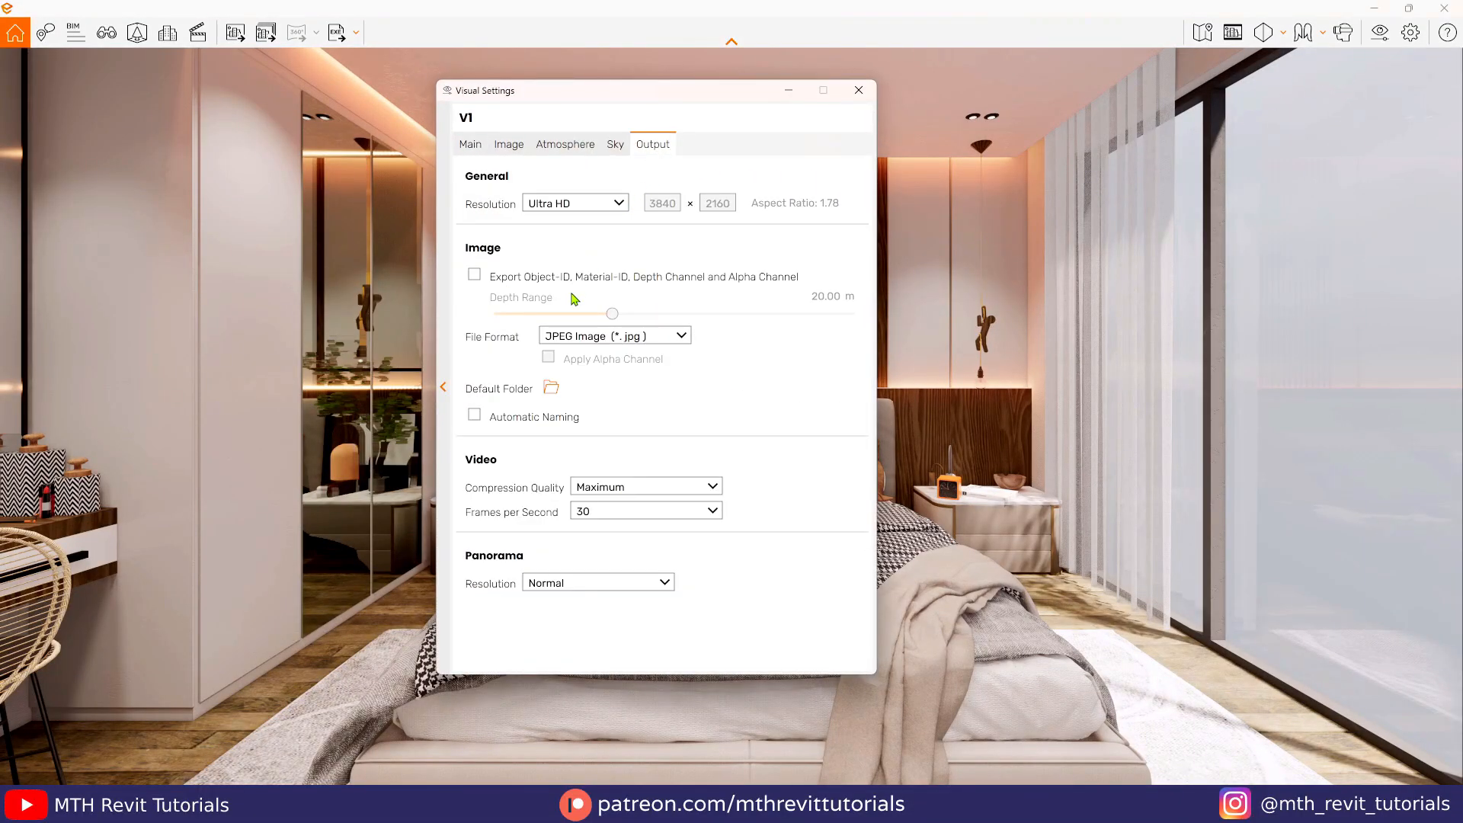
click(614, 335)
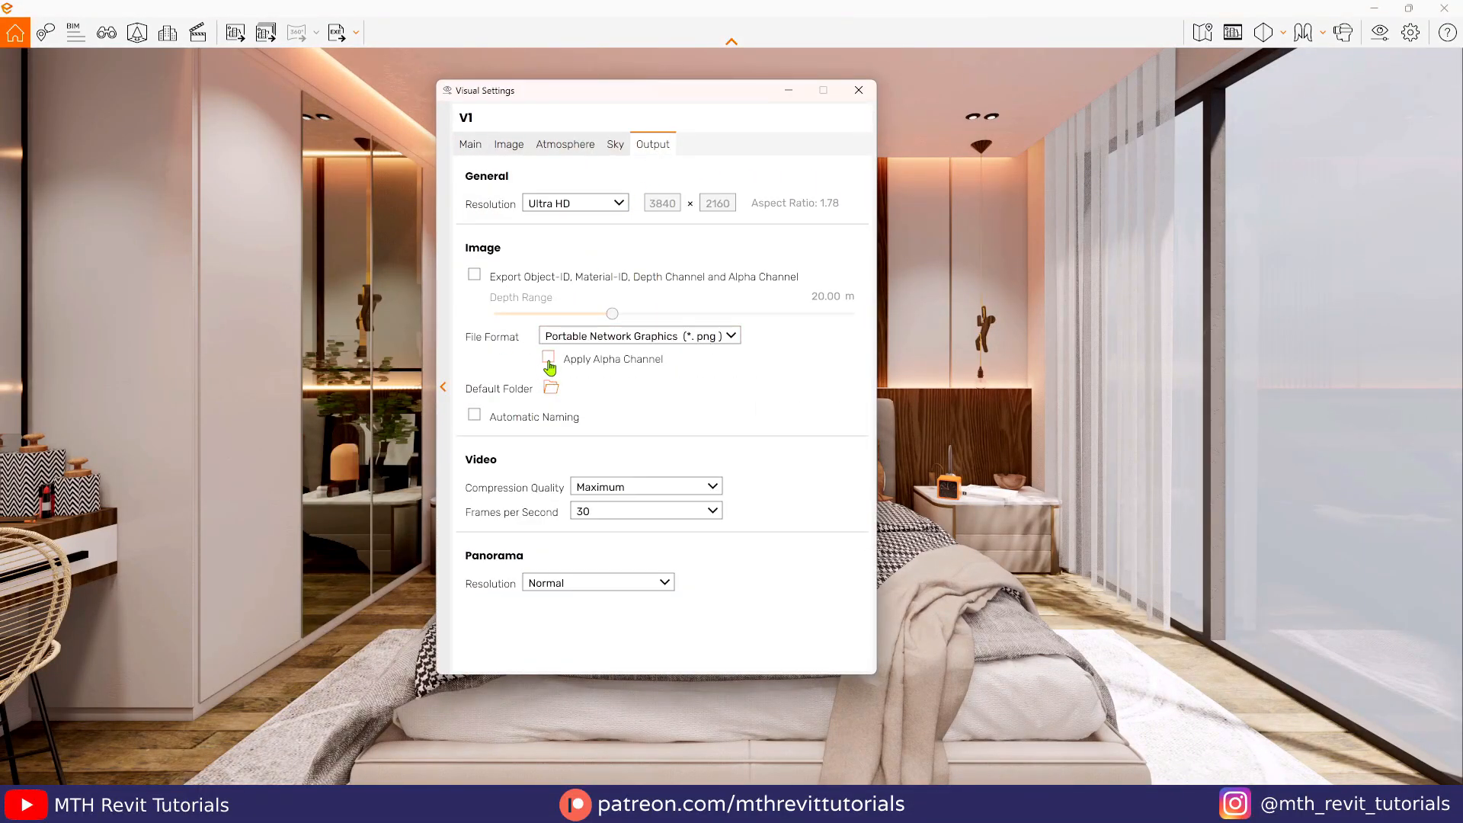